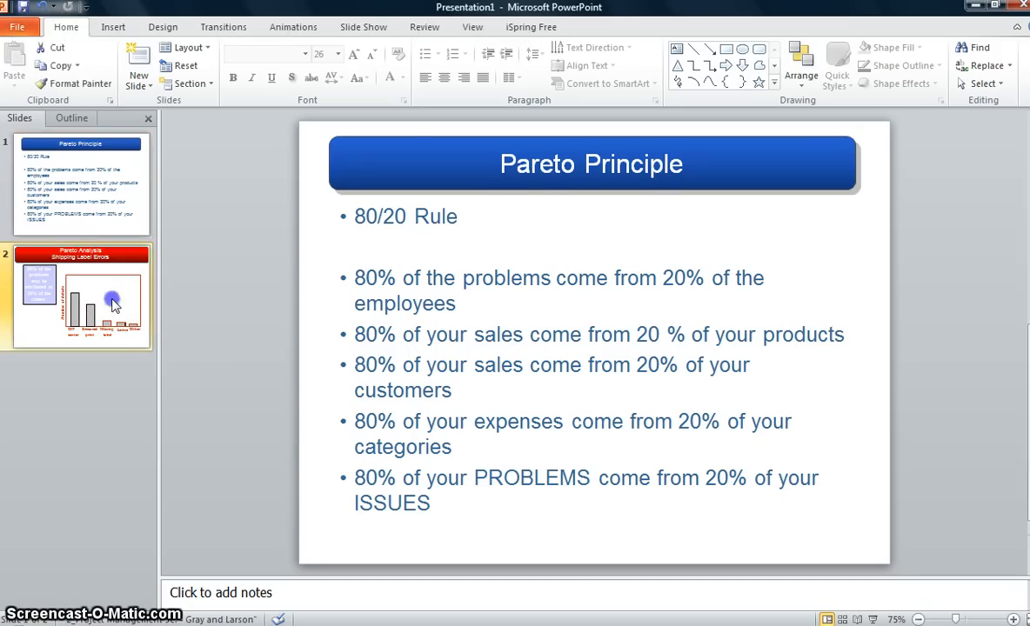
Show the second slide, the Pareto Analysis chart of shipping label defects.
click(81, 295)
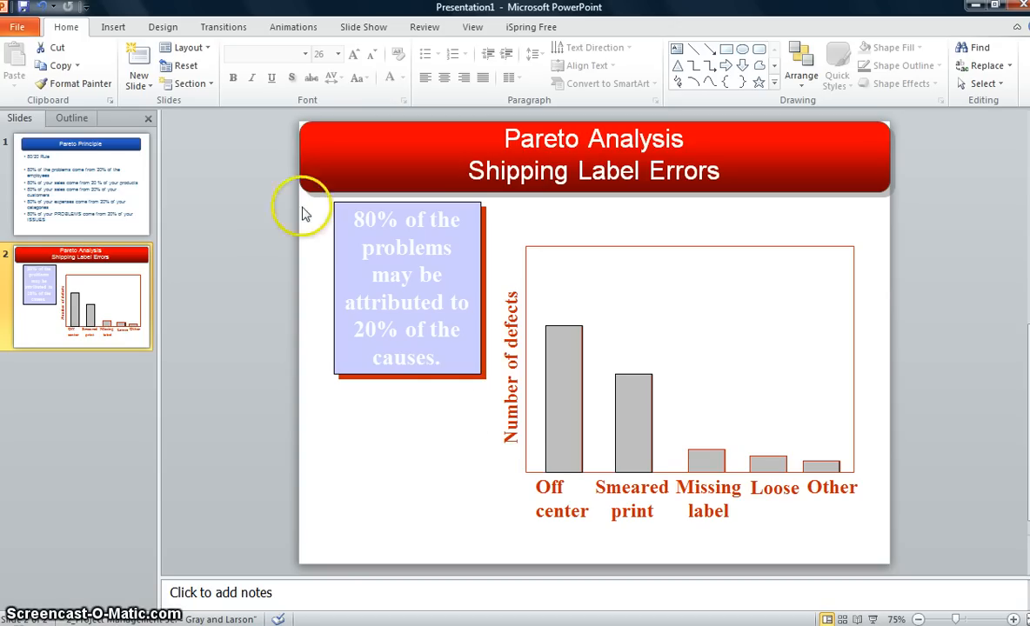
mouse_move(505, 326)
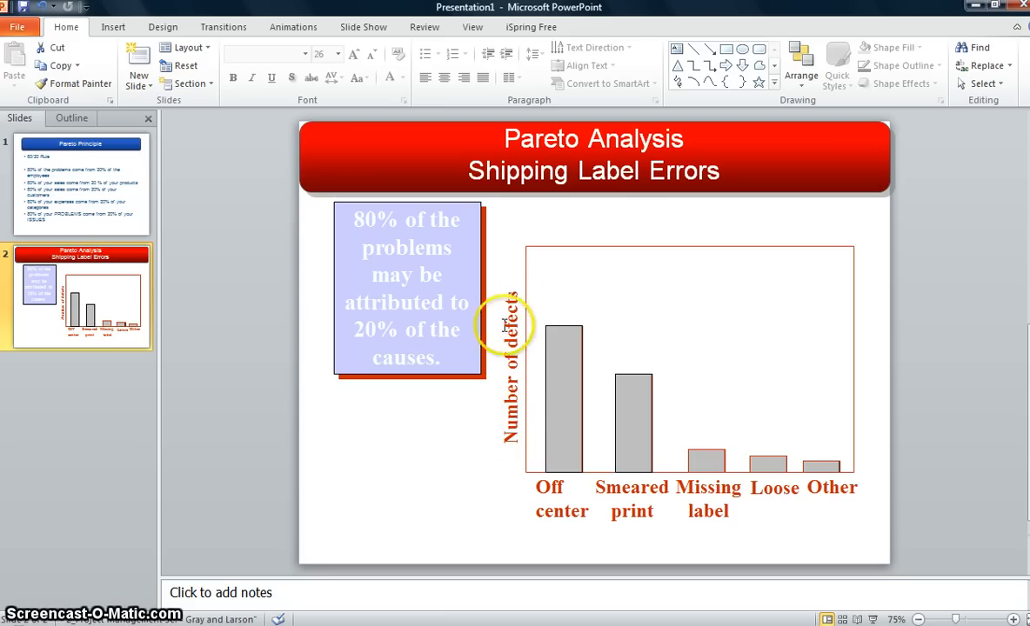
mouse_move(548, 487)
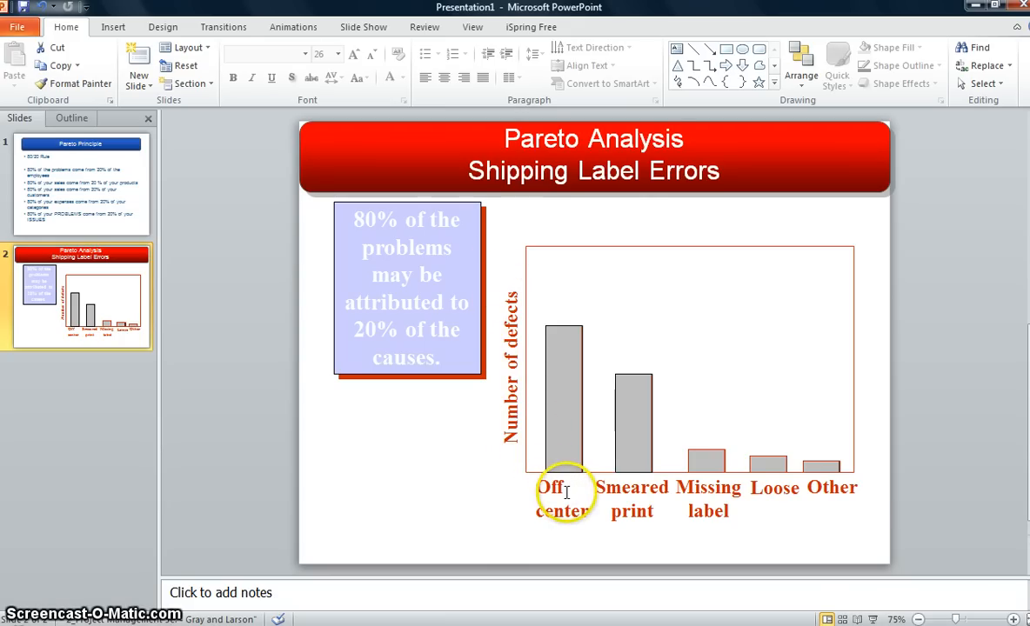
mouse_move(711, 500)
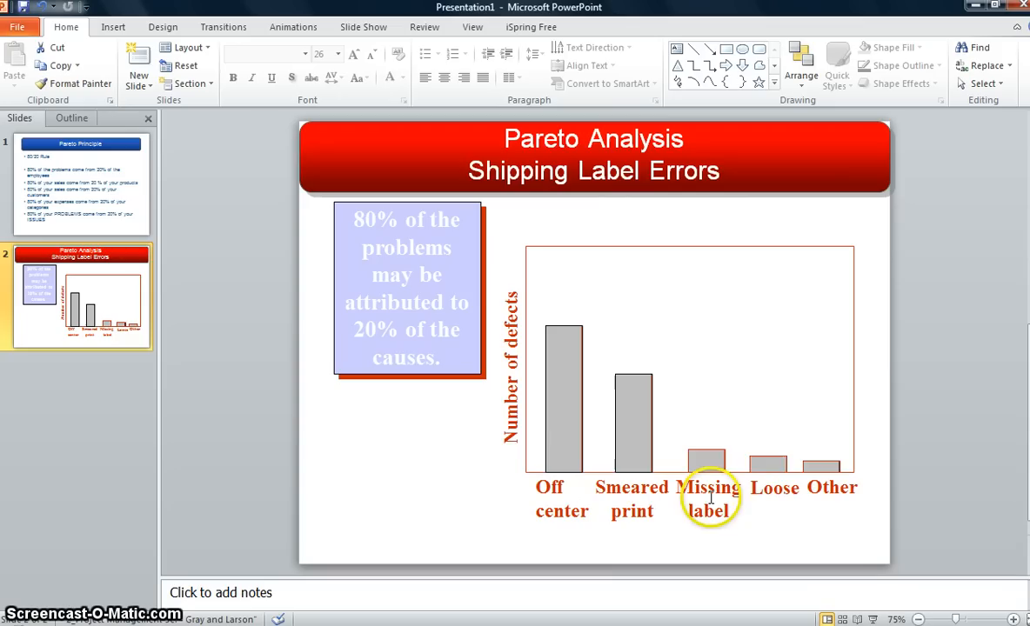
mouse_move(849, 487)
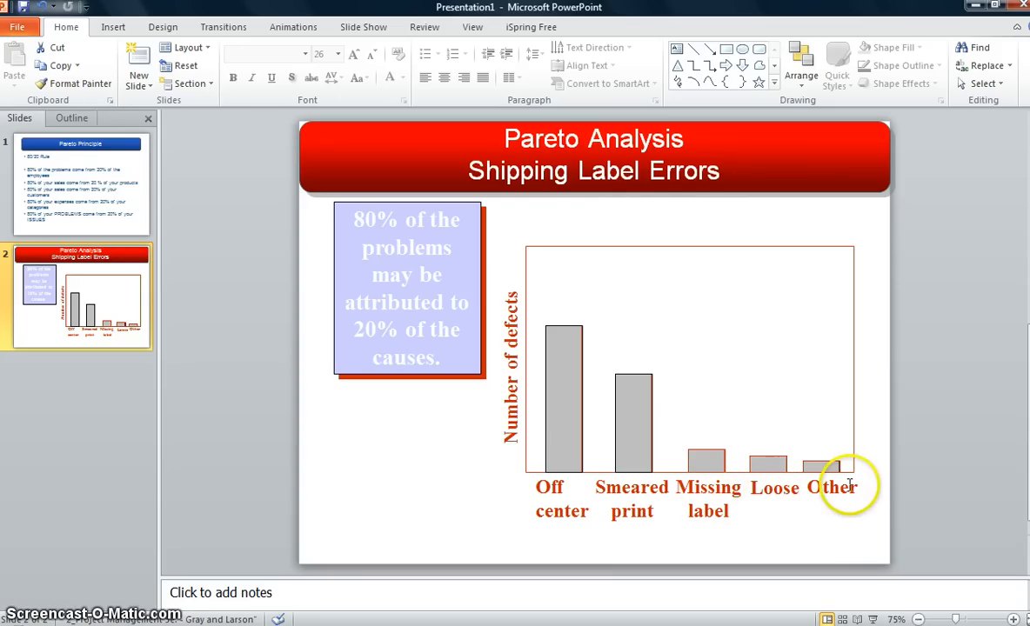
mouse_move(505, 357)
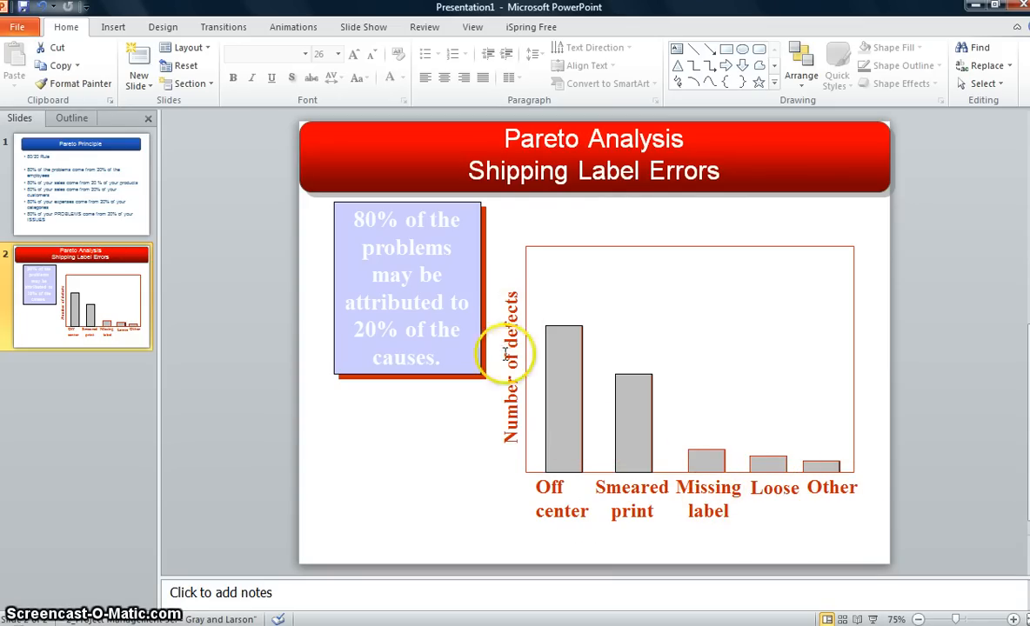
mouse_move(540, 467)
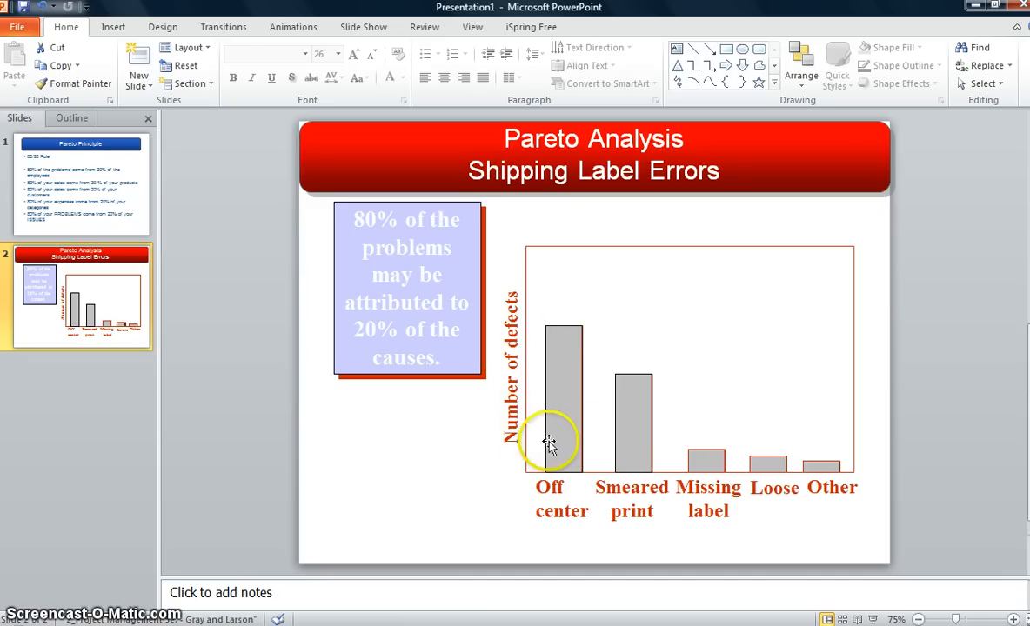
mouse_move(559, 405)
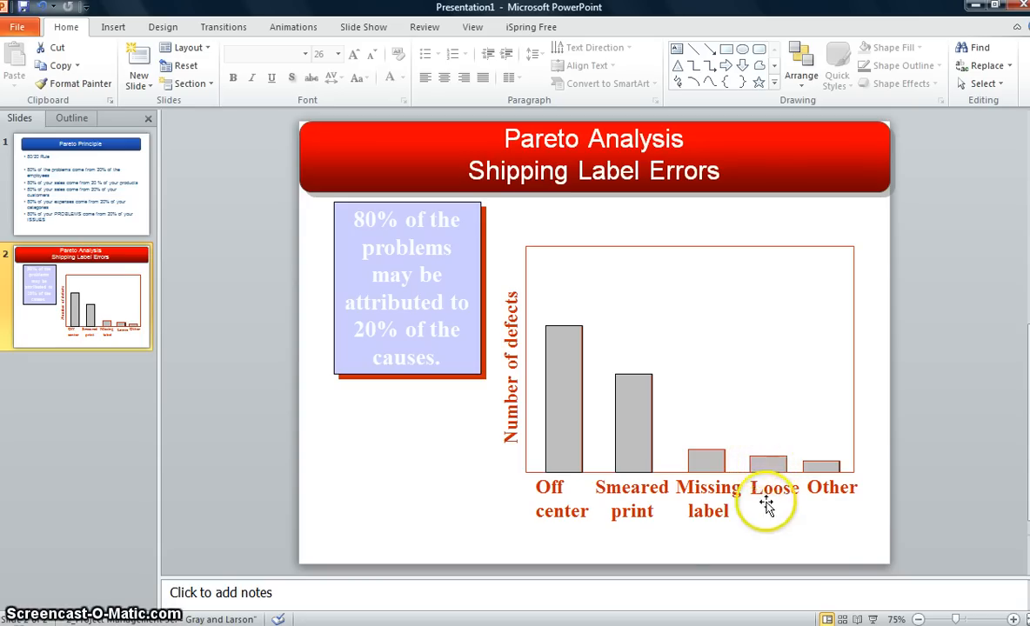
mouse_move(739, 457)
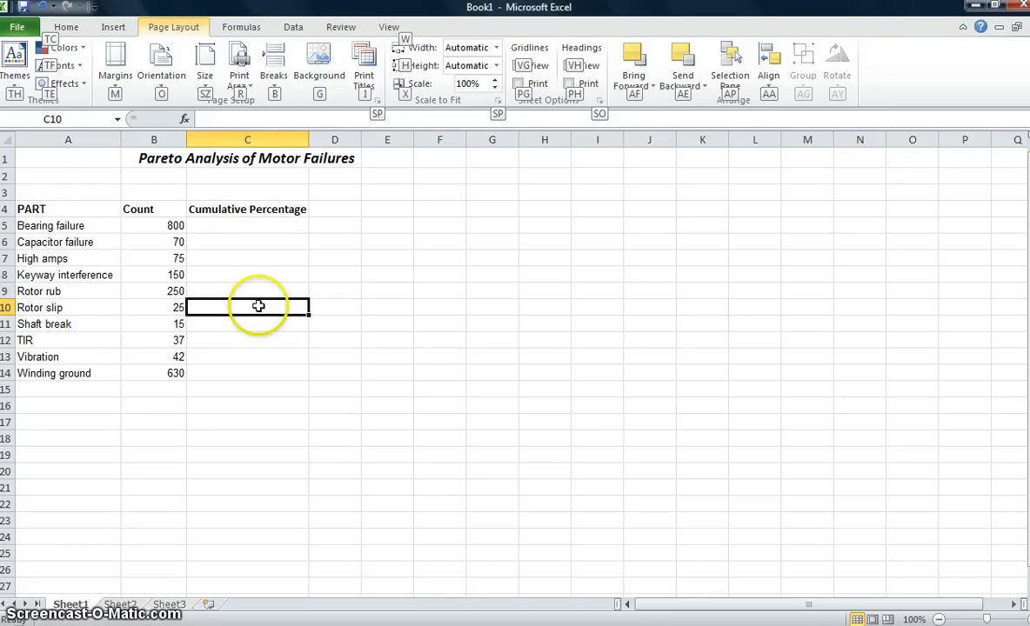
mouse_move(38, 209)
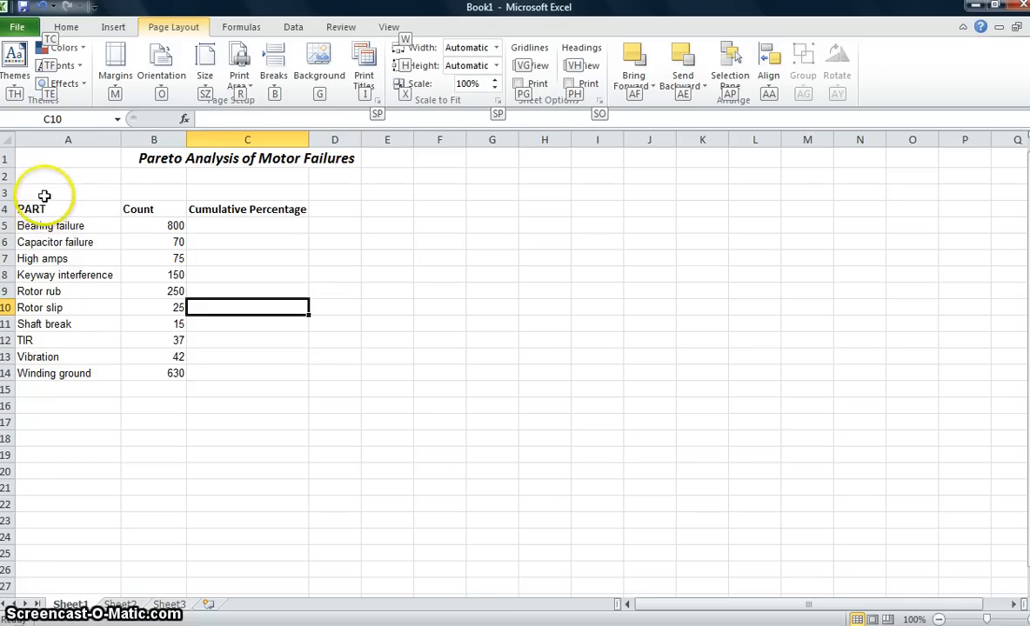
mouse_move(61, 257)
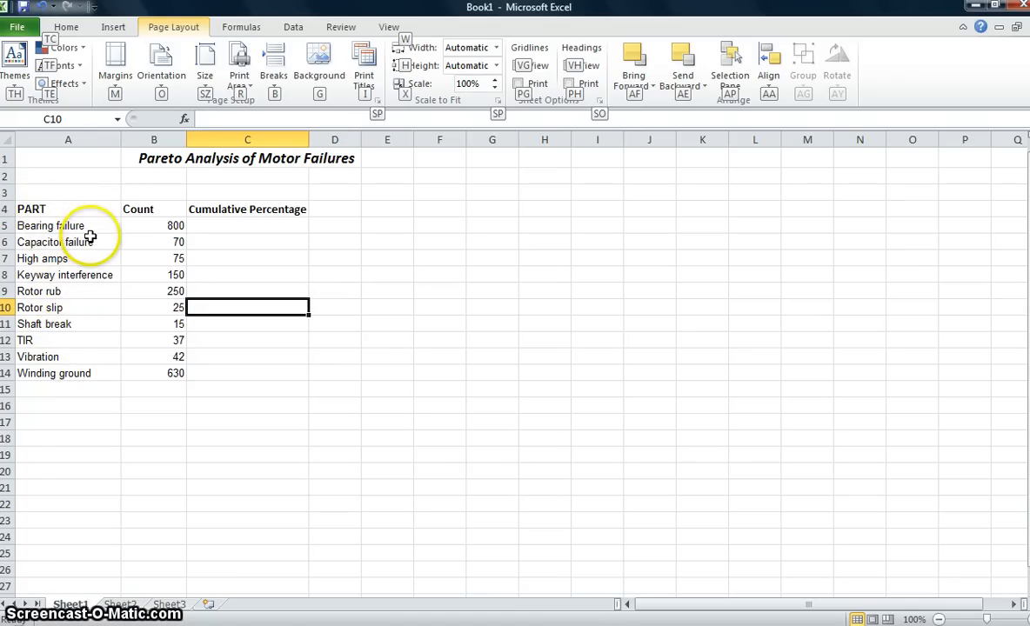
mouse_move(122, 389)
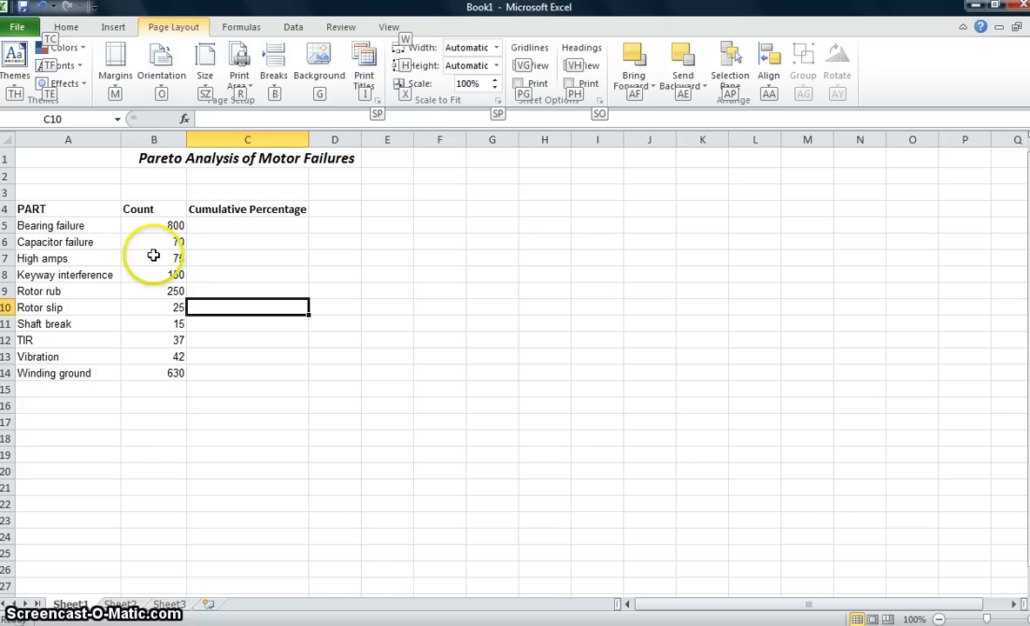
mouse_move(160, 324)
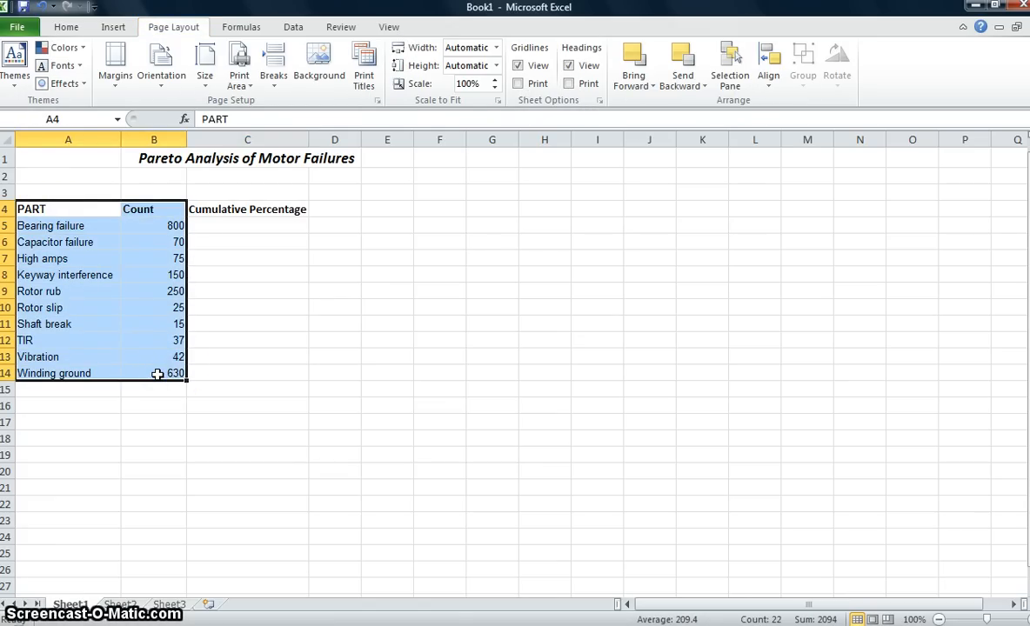
mouse_move(91, 29)
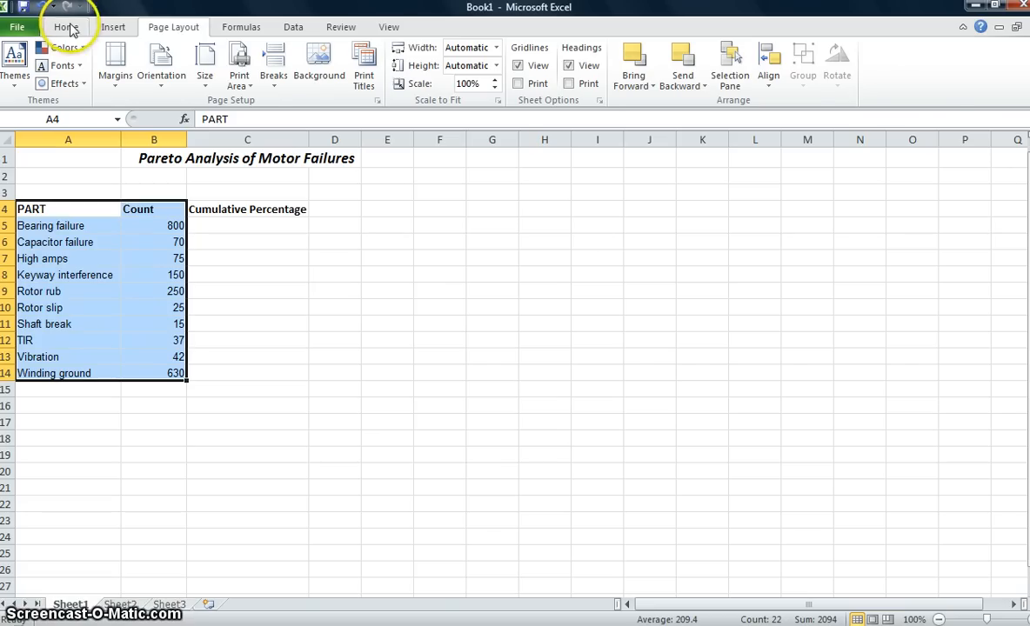
Sort the A4:B14 table by Count, largest to smallest, putting Bearing failure (800) first.
click(66, 29)
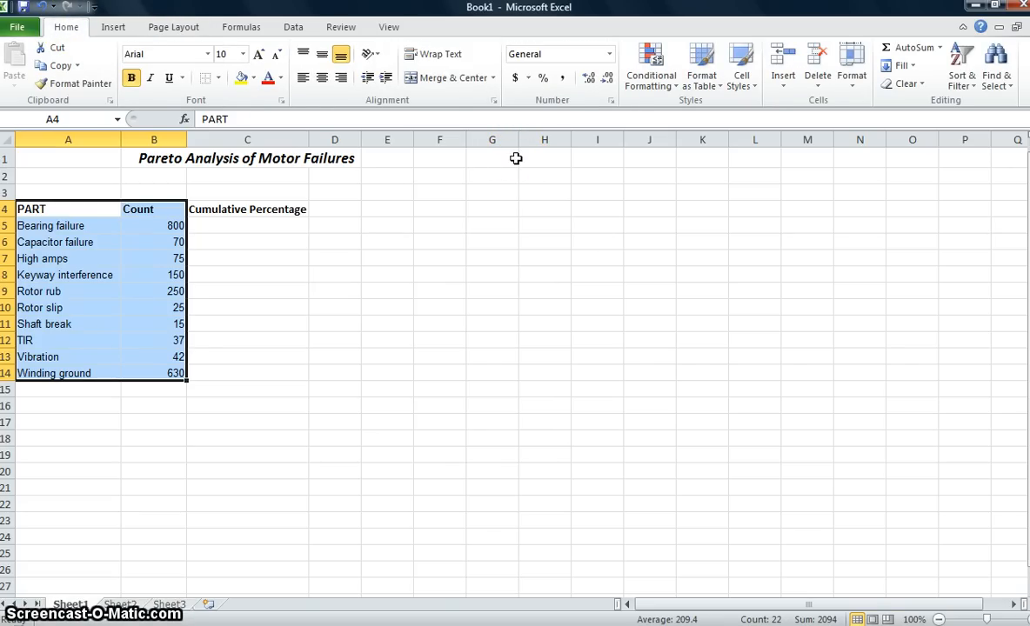
click(293, 26)
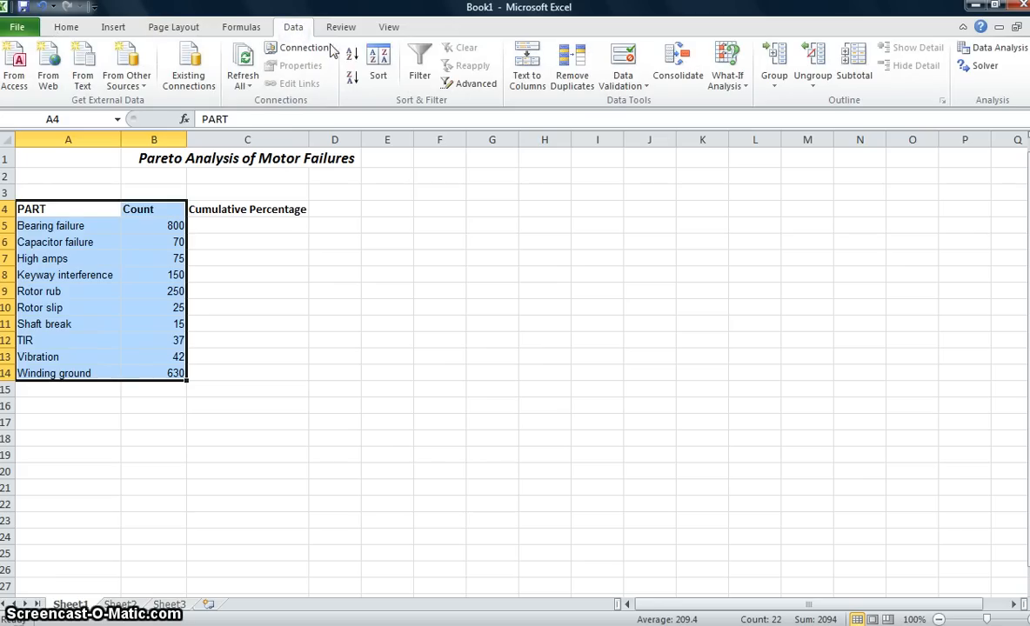
click(376, 65)
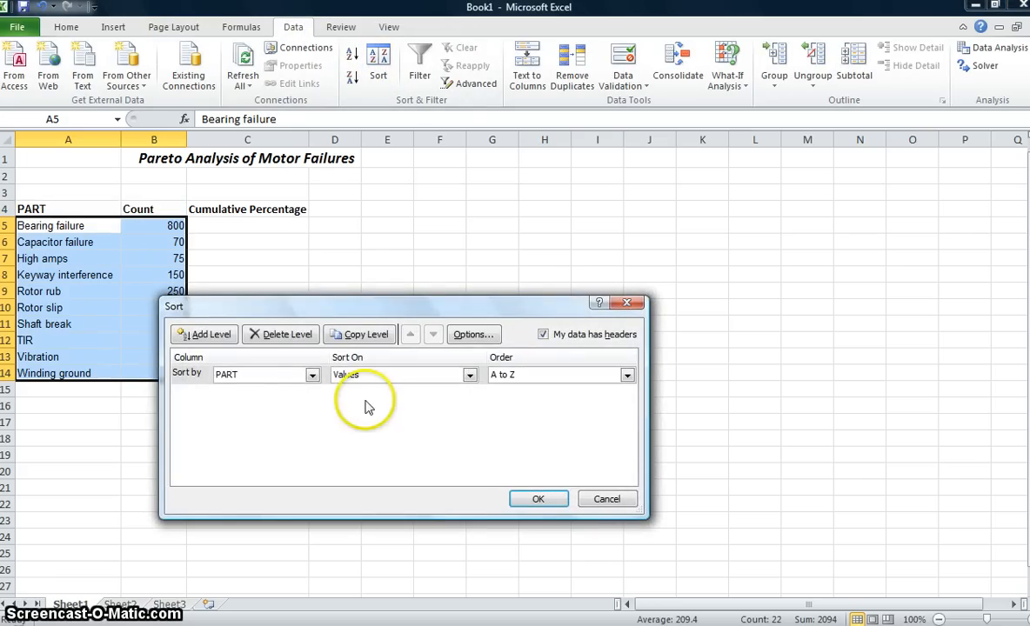
mouse_move(61, 225)
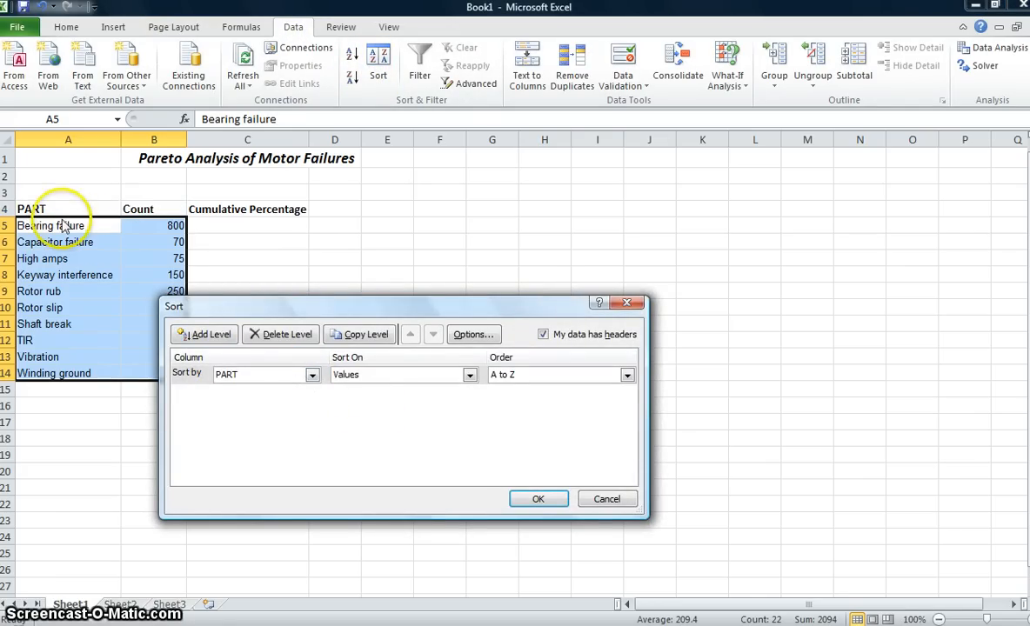
mouse_move(515, 389)
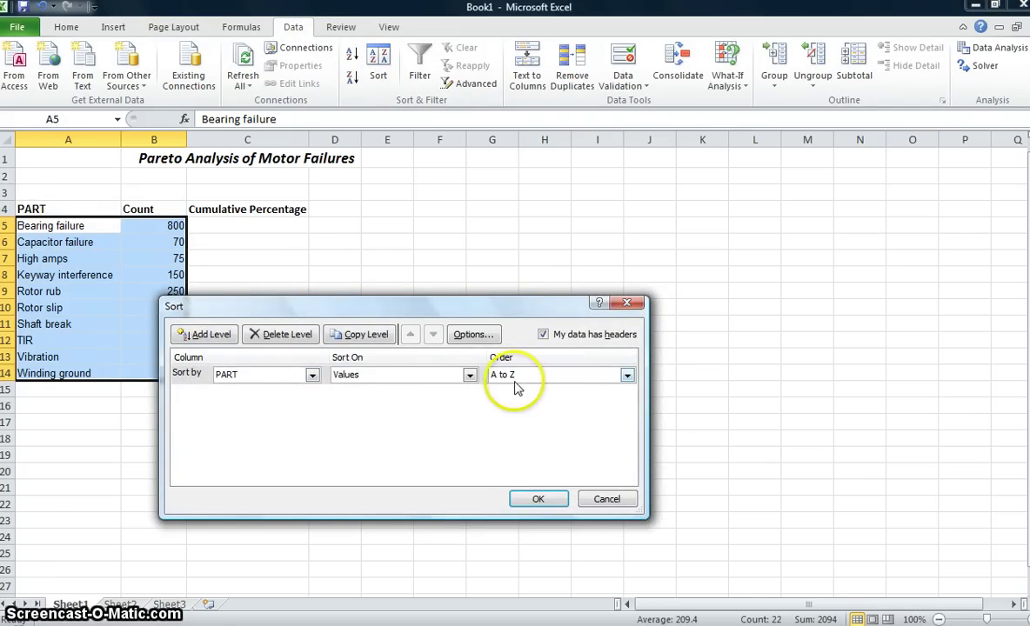
click(312, 375)
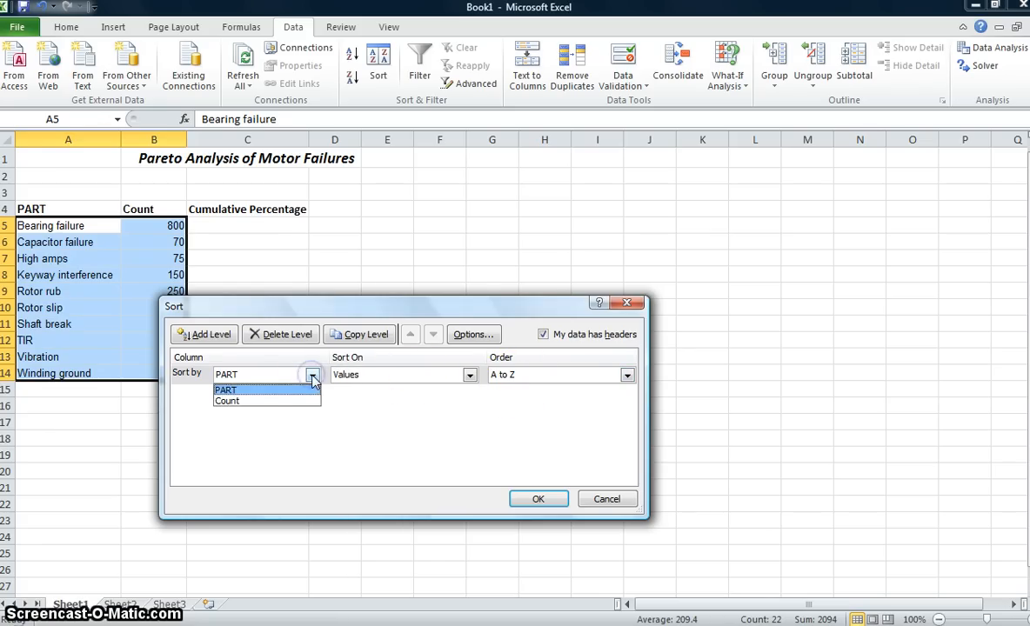
click(226, 401)
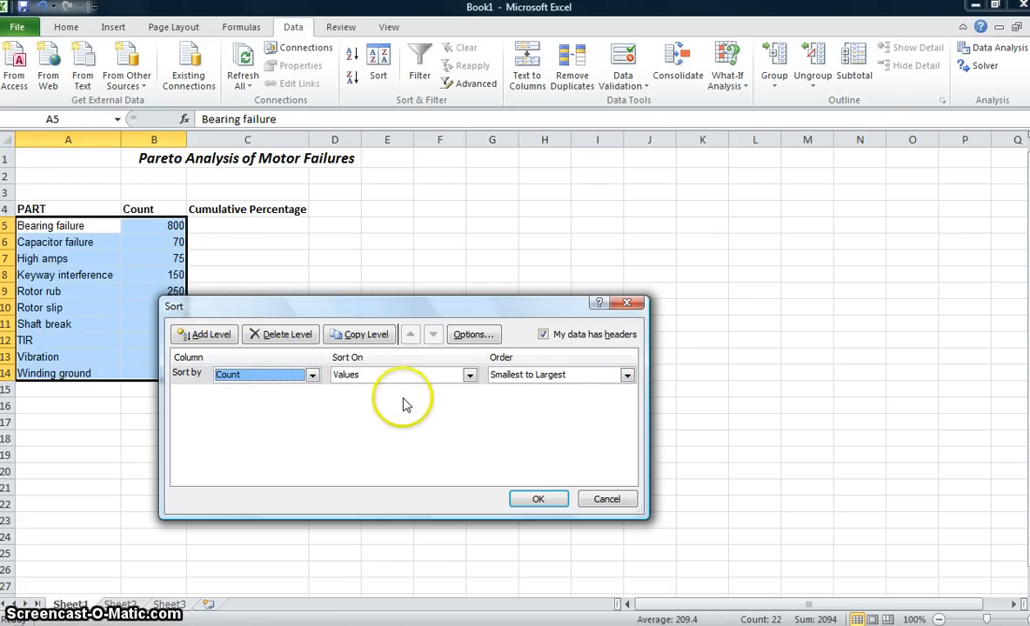
mouse_move(612, 381)
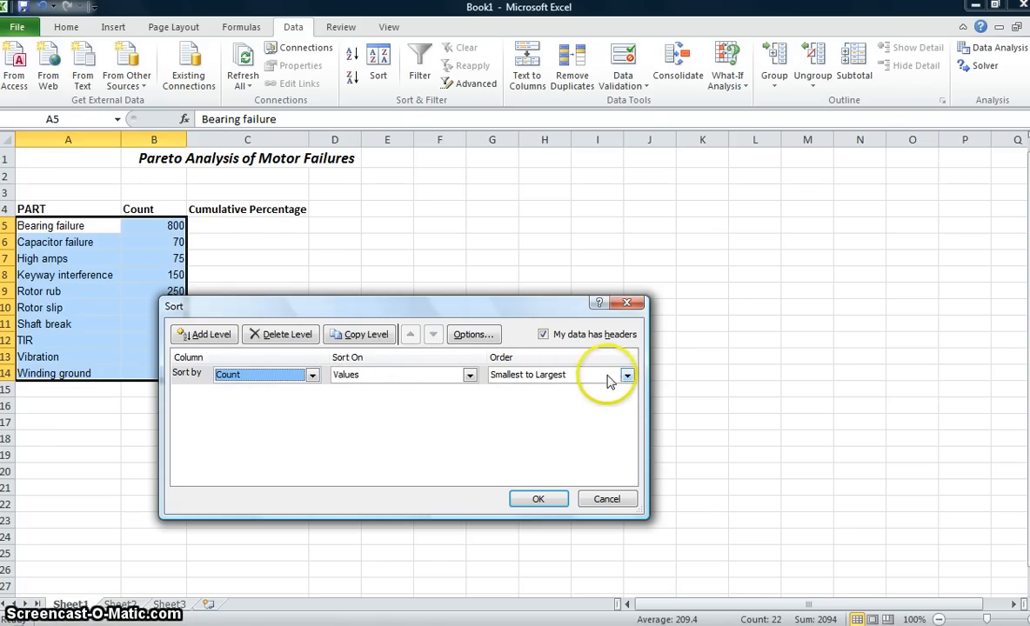
click(626, 375)
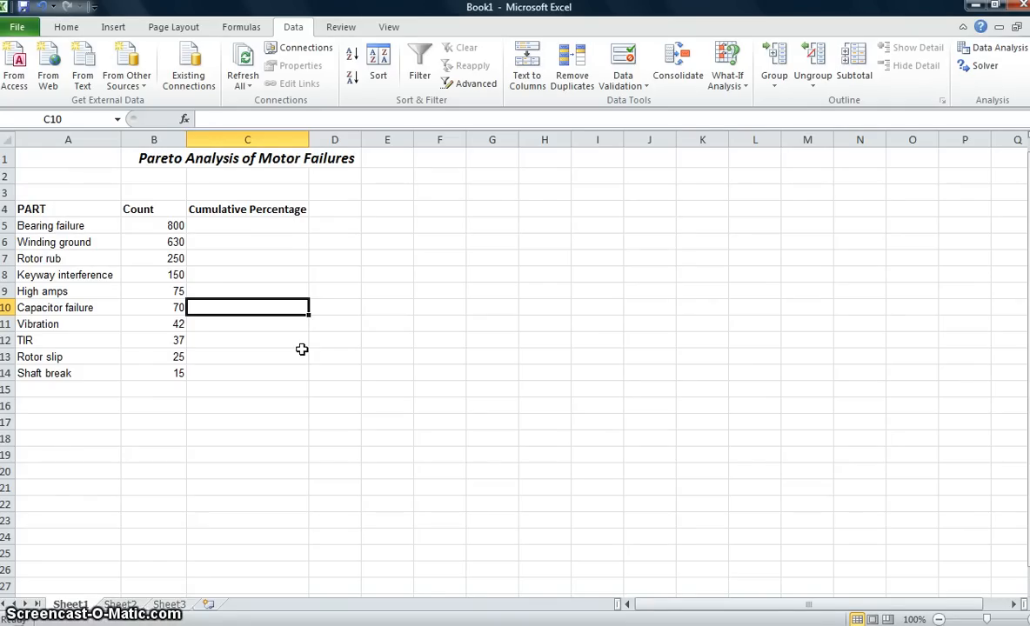
mouse_move(168, 390)
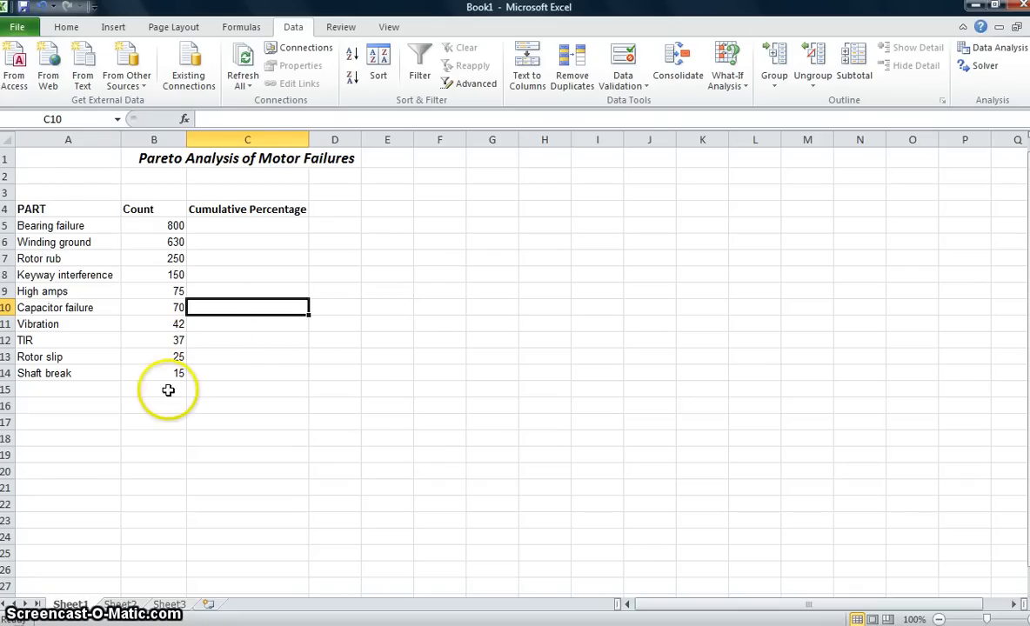
click(168, 390)
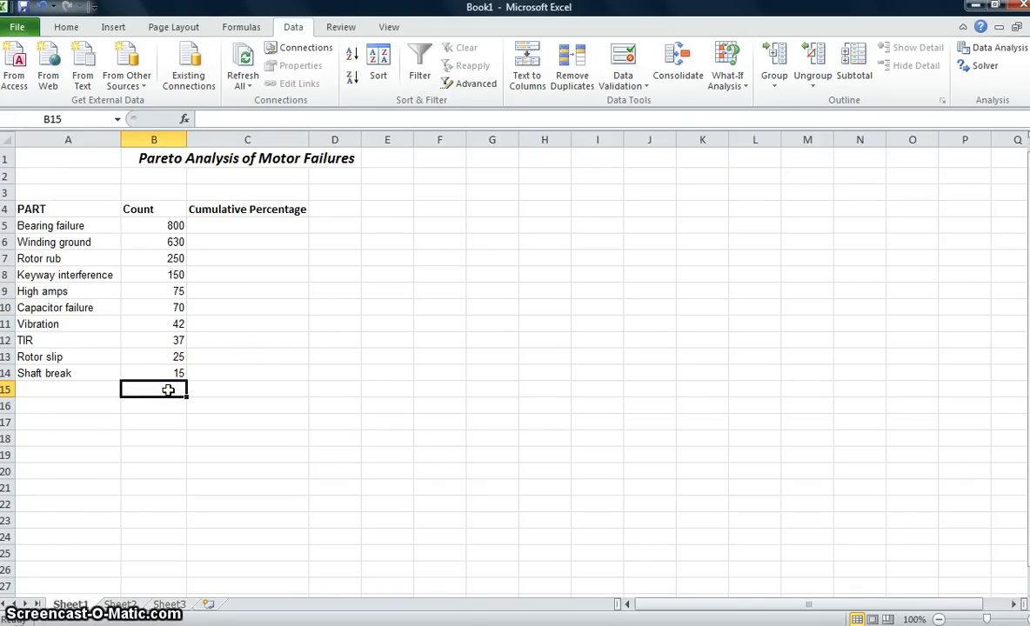
click(66, 27)
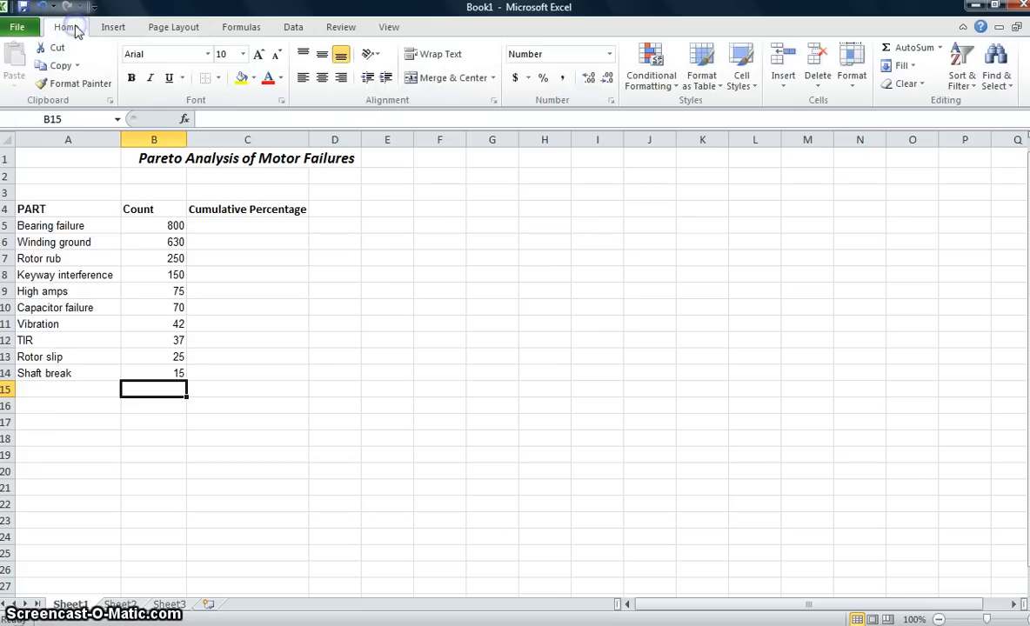
mouse_move(910, 47)
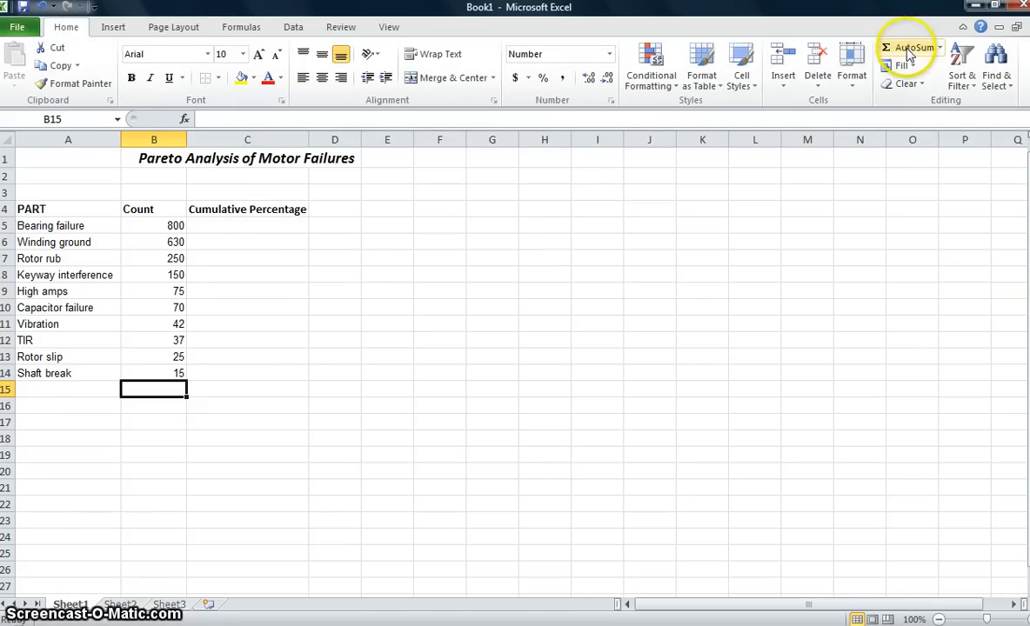
click(905, 47)
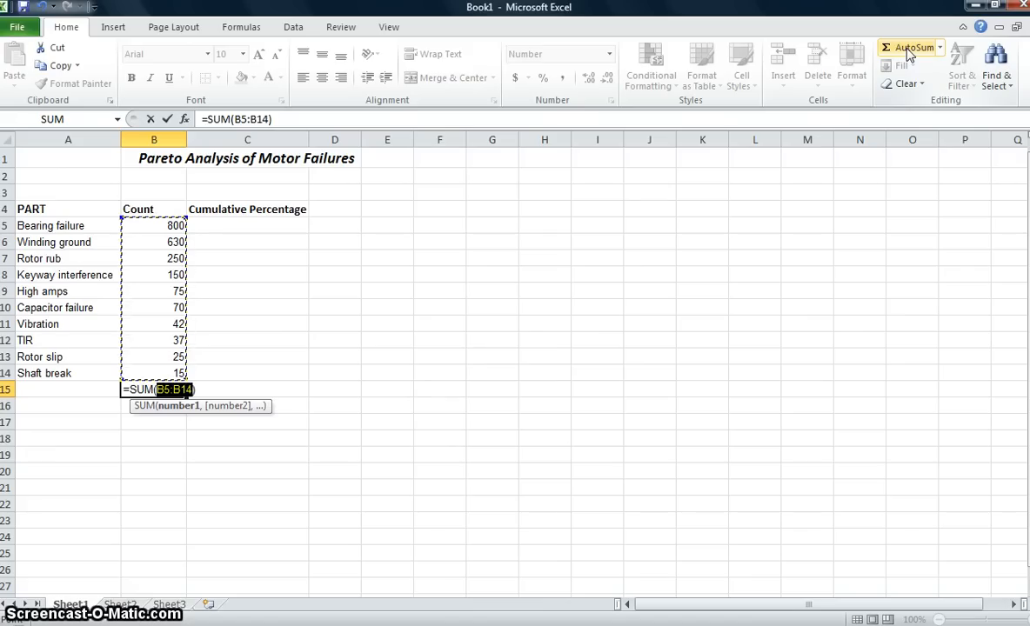
key(Enter)
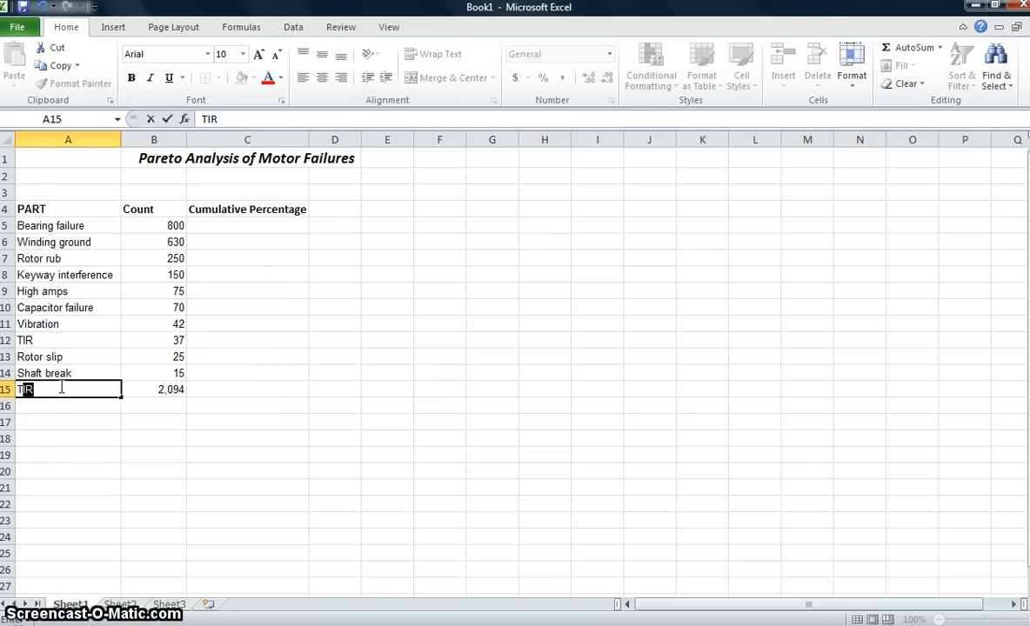
text(Total)
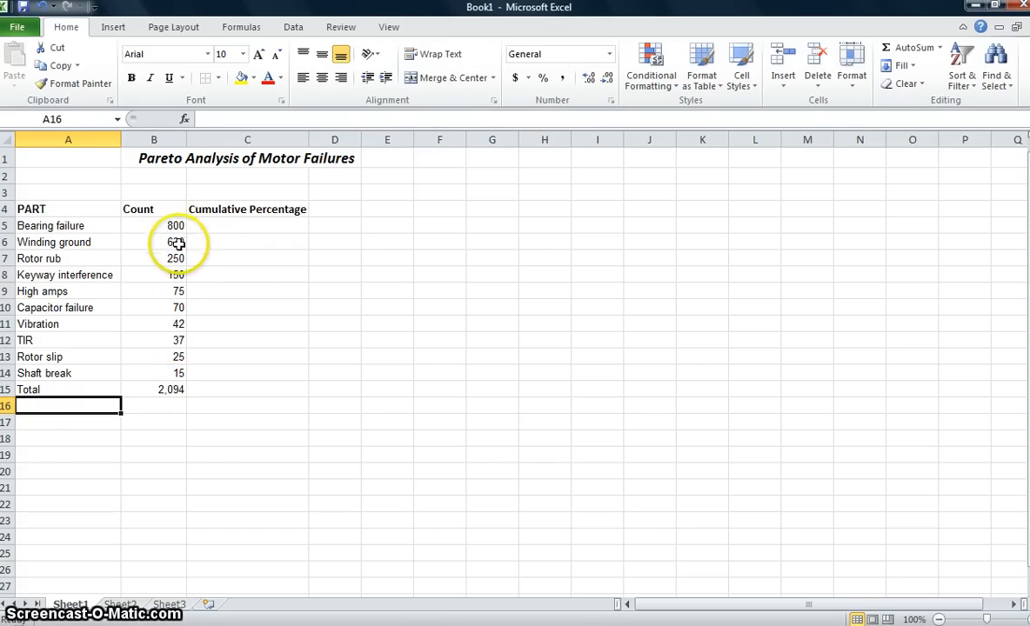
mouse_move(176, 395)
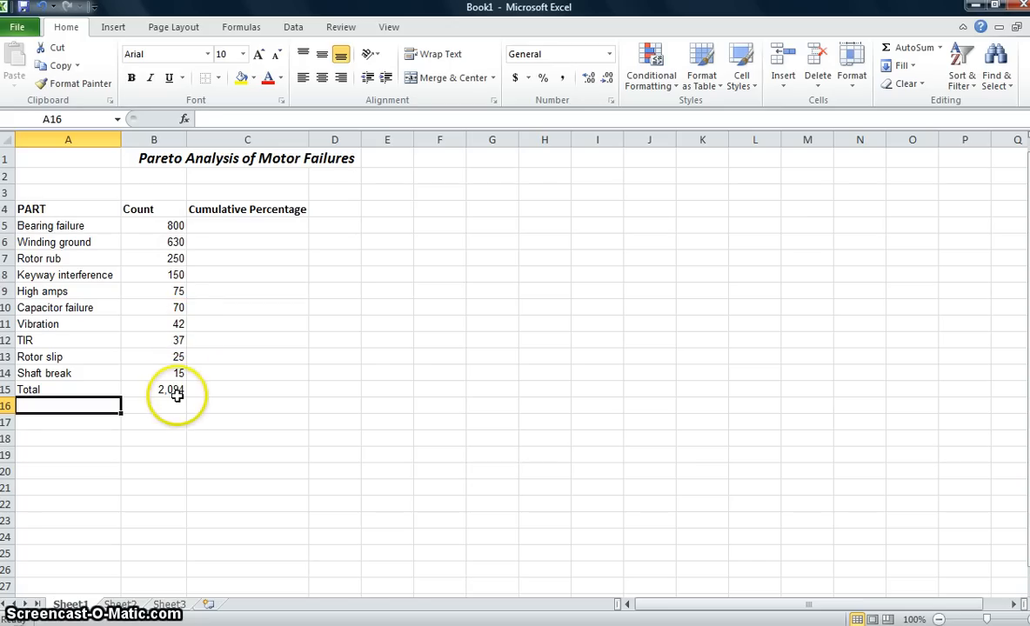
mouse_move(223, 254)
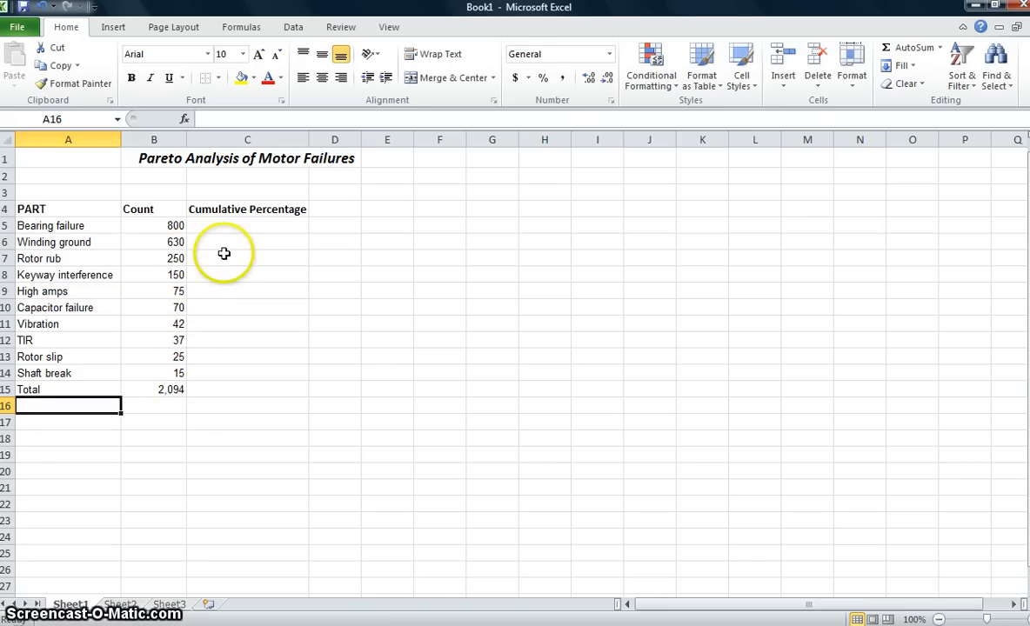
mouse_move(223, 352)
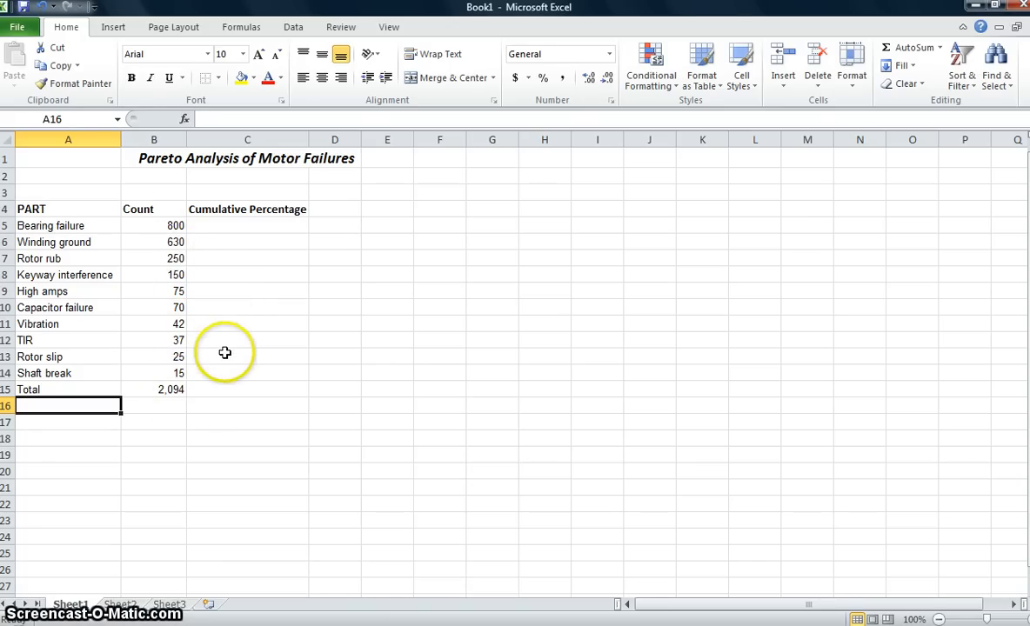
mouse_move(221, 374)
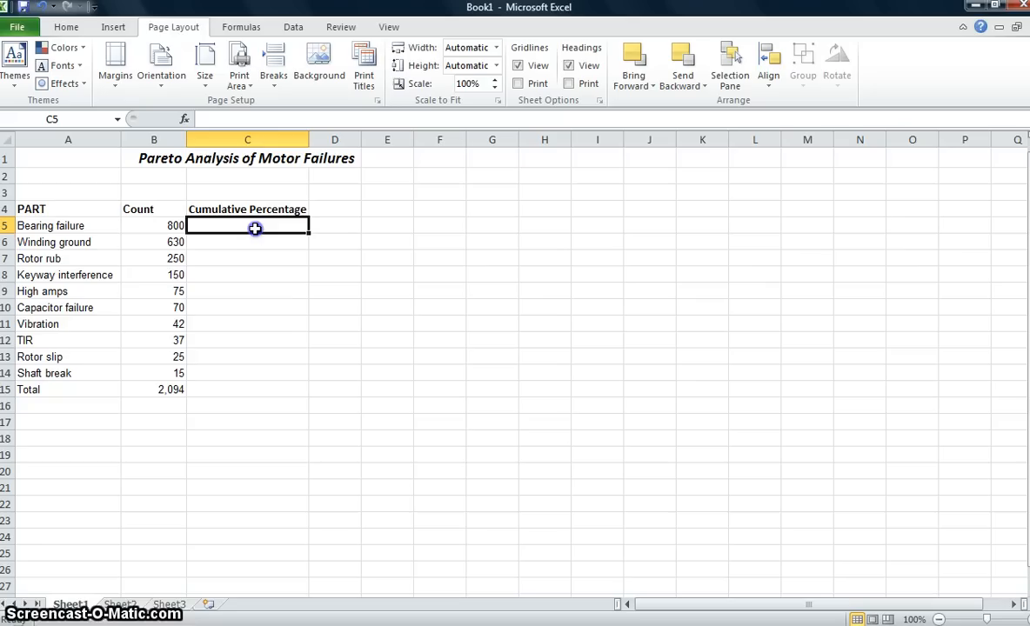
Enter a cumulative formula in C5 summing B5:B5 and dividing by the total in B15.
text(=s)
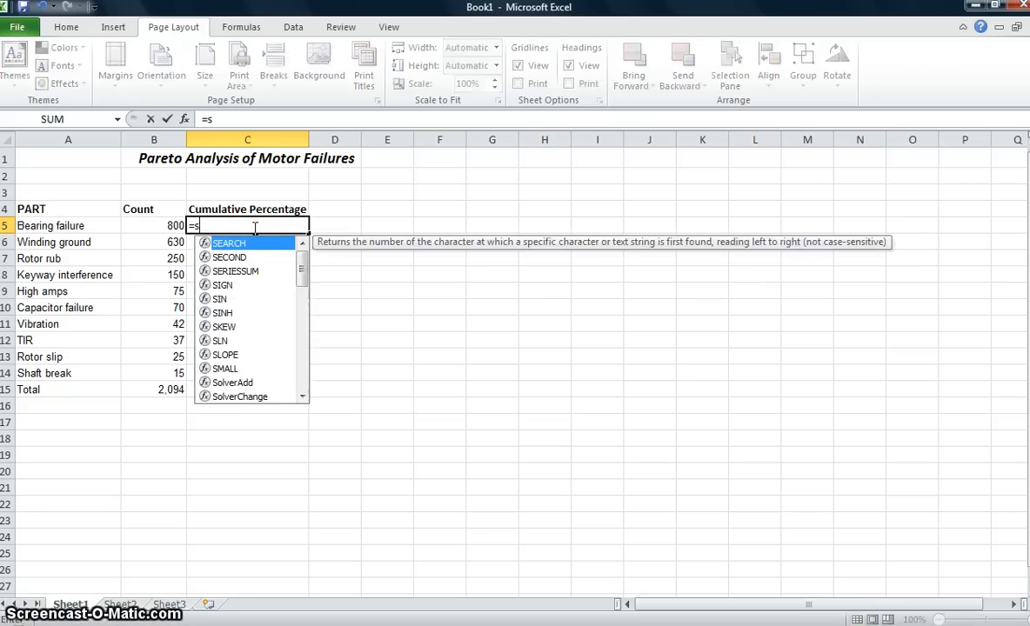
text(um()
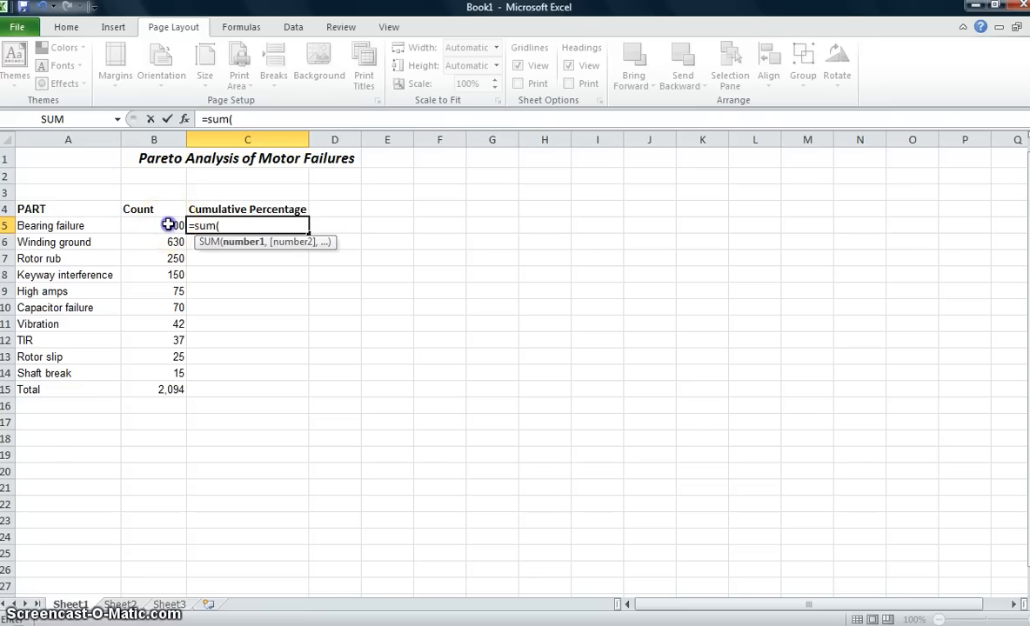
click(153, 225)
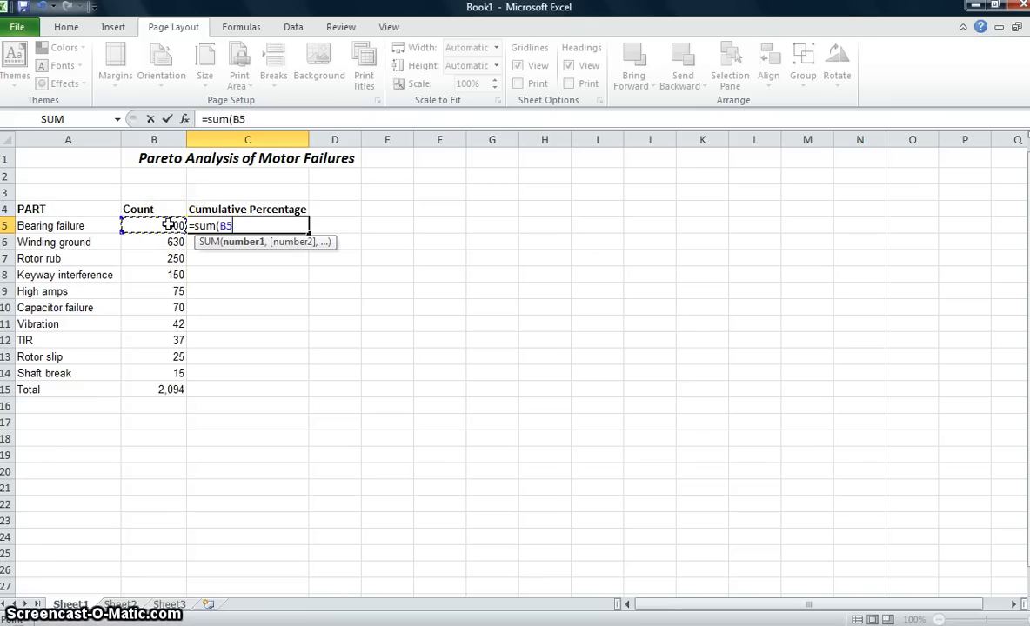
text(:B5)
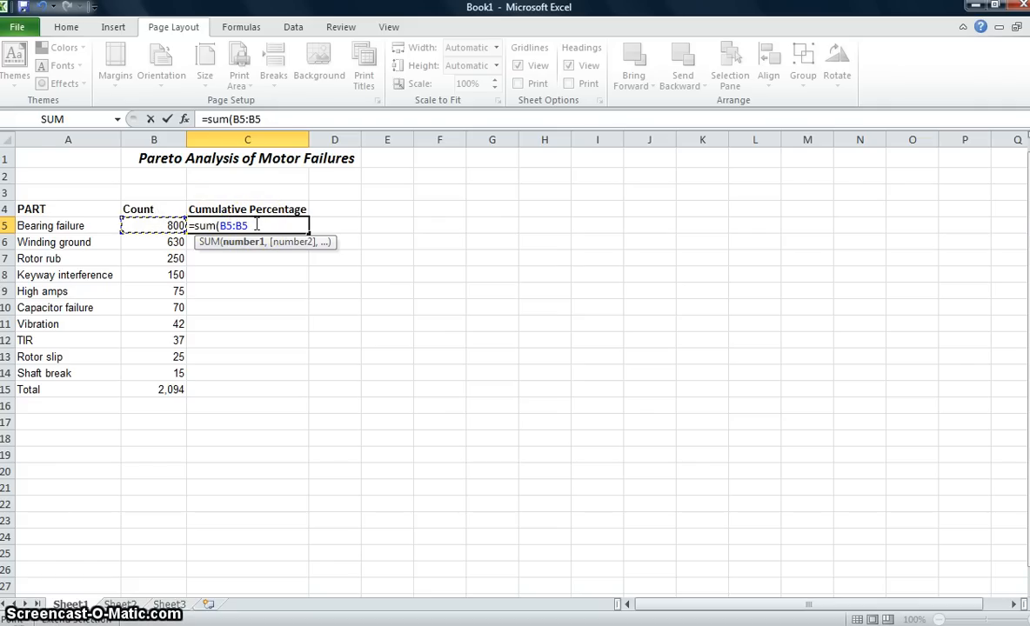
text(/)
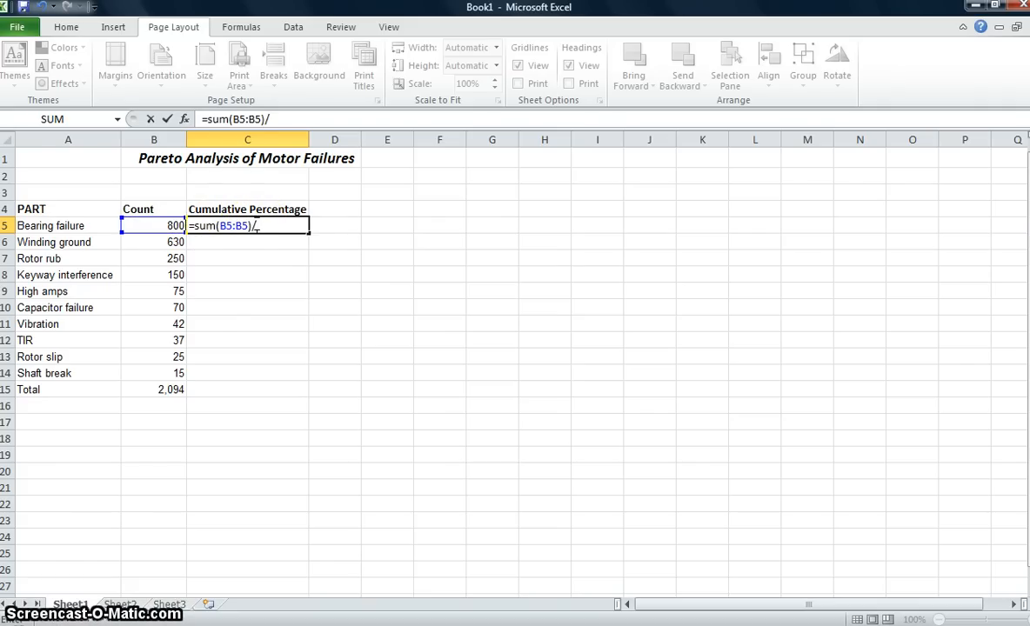
click(167, 389)
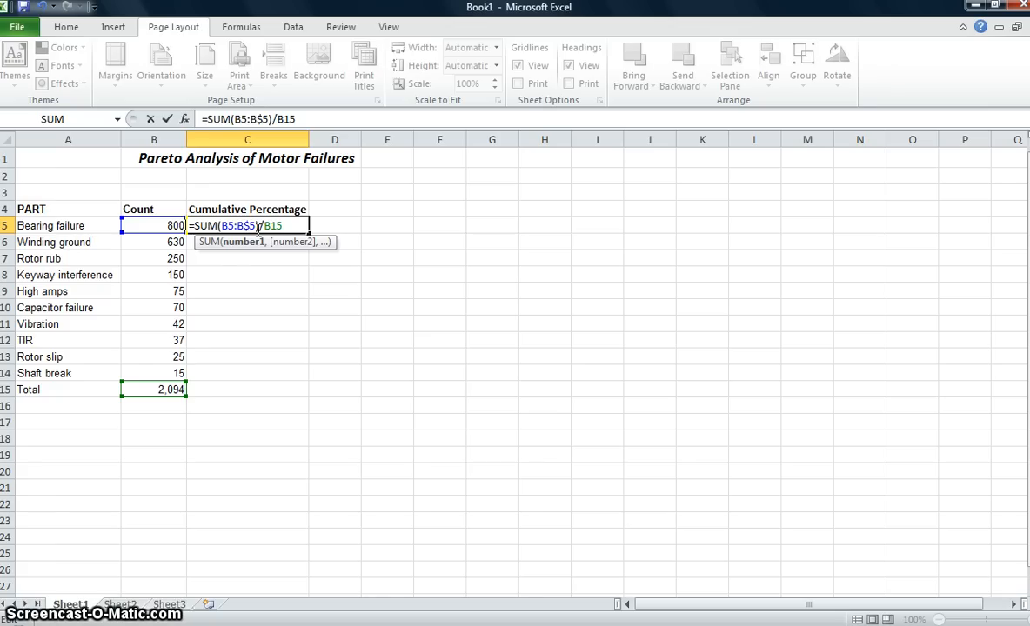
key(Enter)
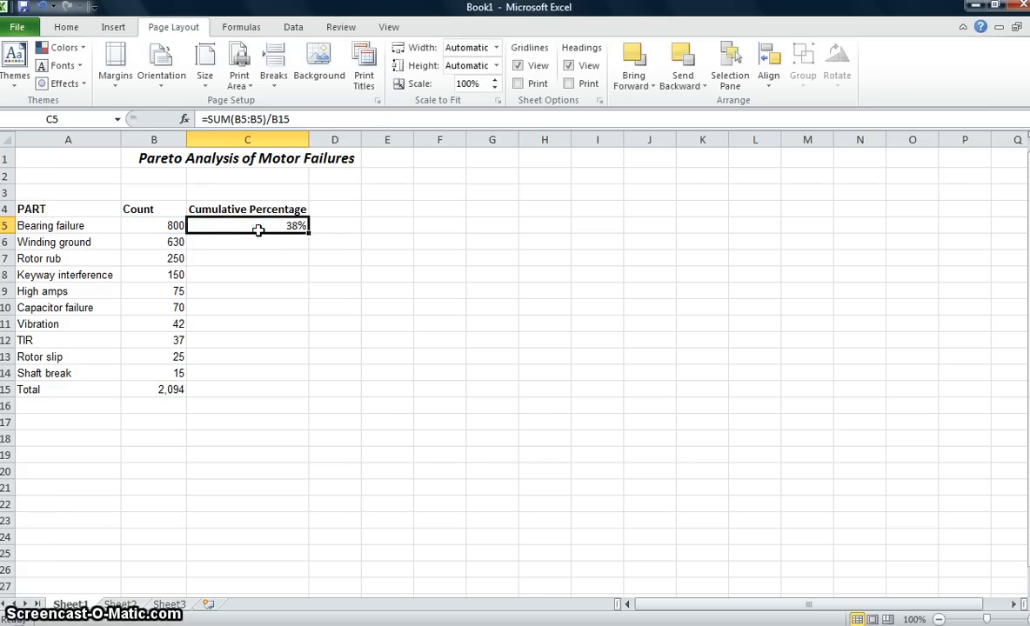
Lock the start row and total so C5 reads =SUM(B$5:B5)/B$15.
double_click(258, 226)
text($)
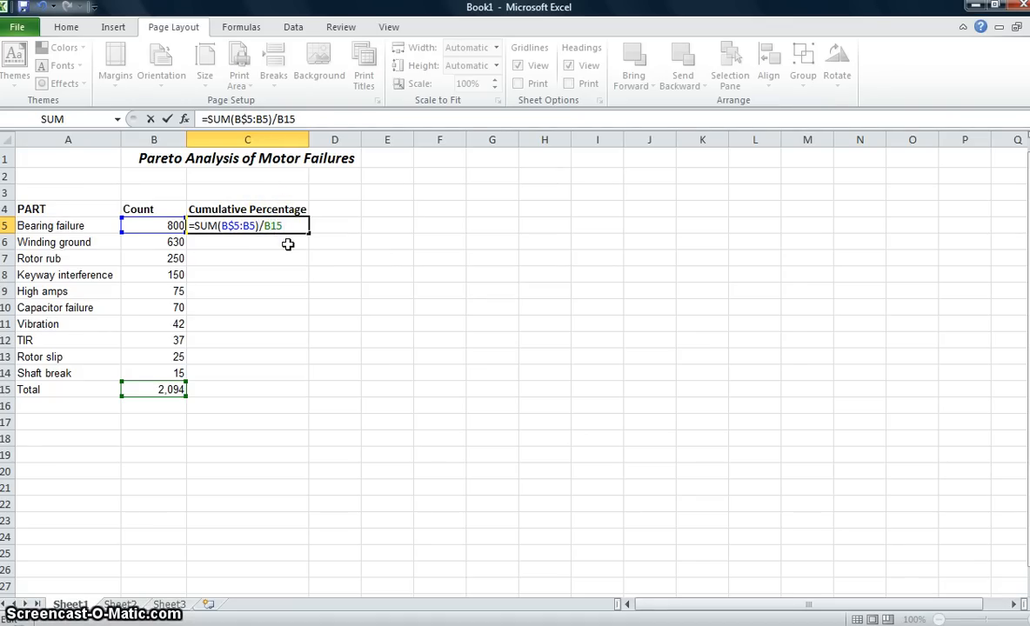
key(F4)
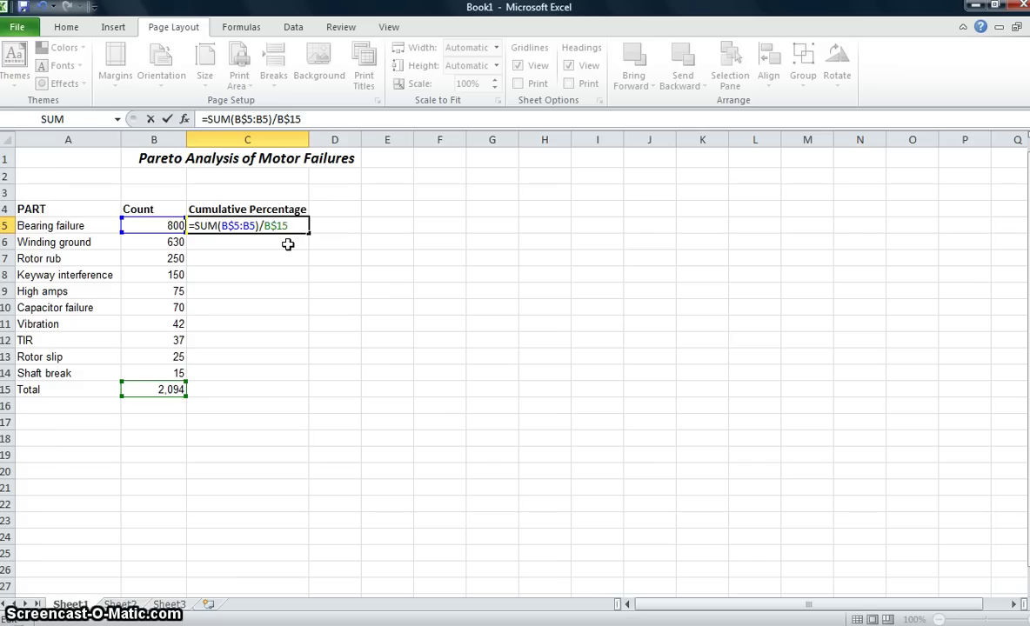
key(Enter)
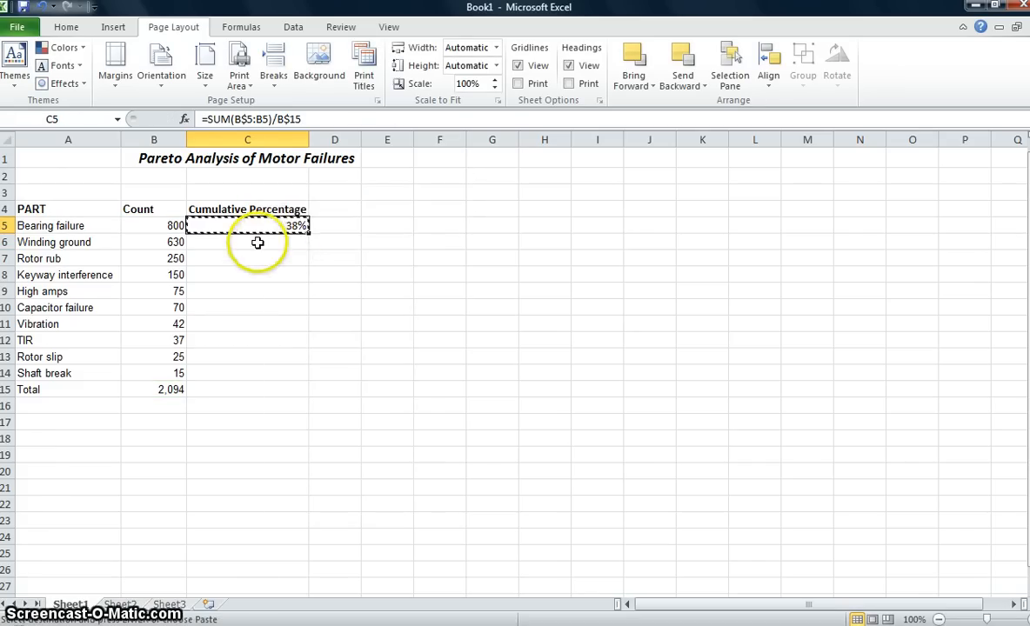
Fill the C5 formula down to C14 and check references in several rows.
drag(247, 242, 247, 373)
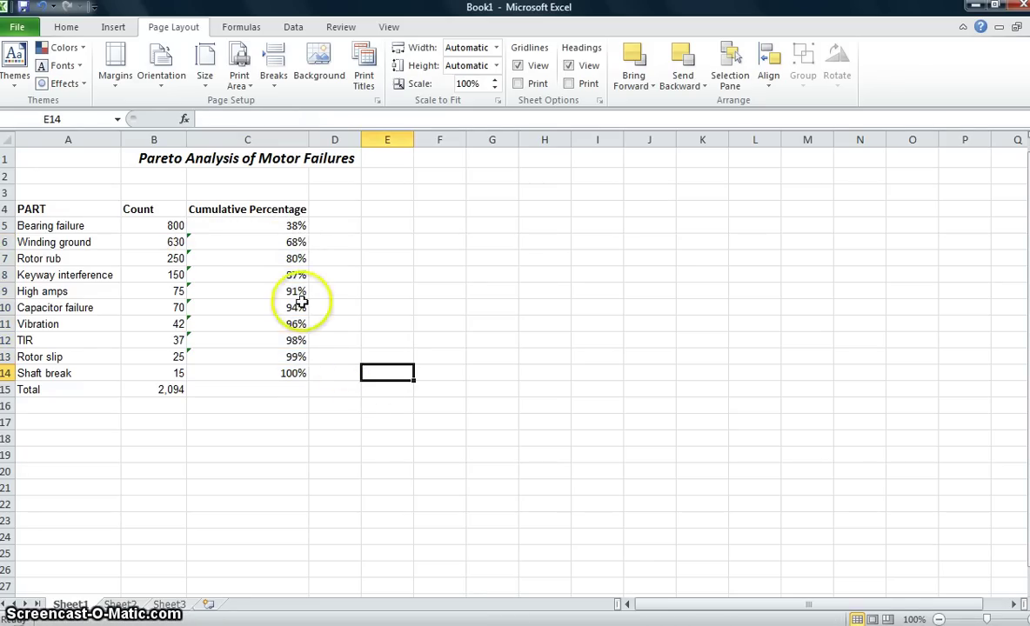
click(247, 242)
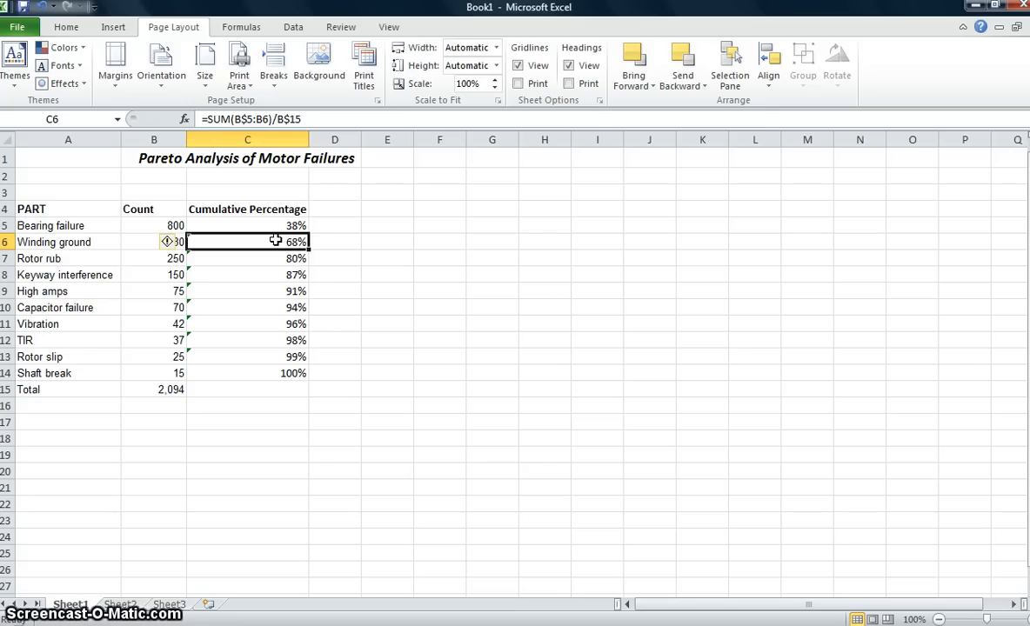
mouse_move(283, 274)
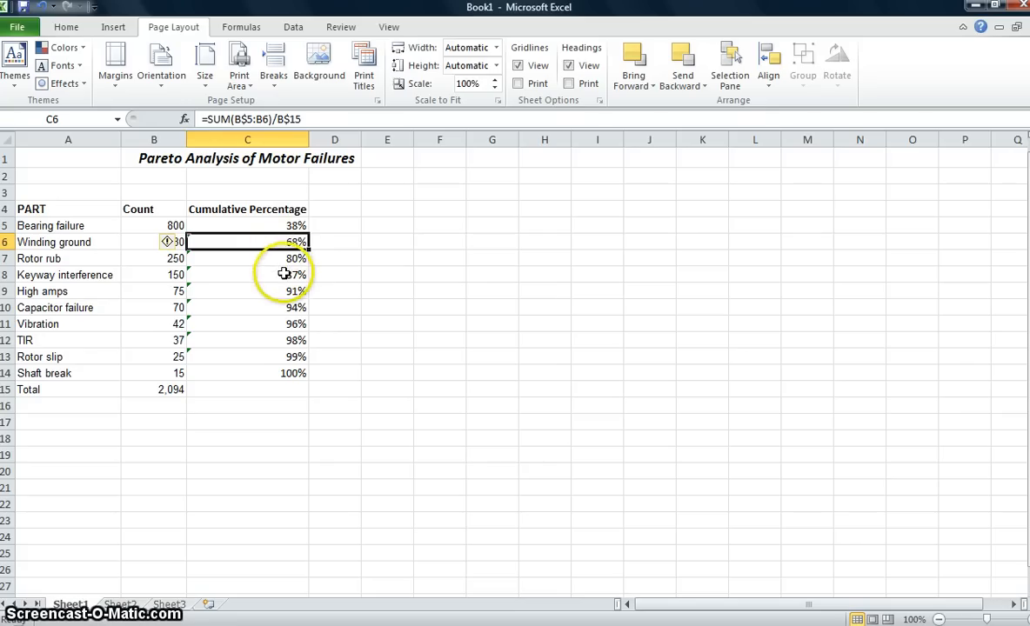
click(247, 274)
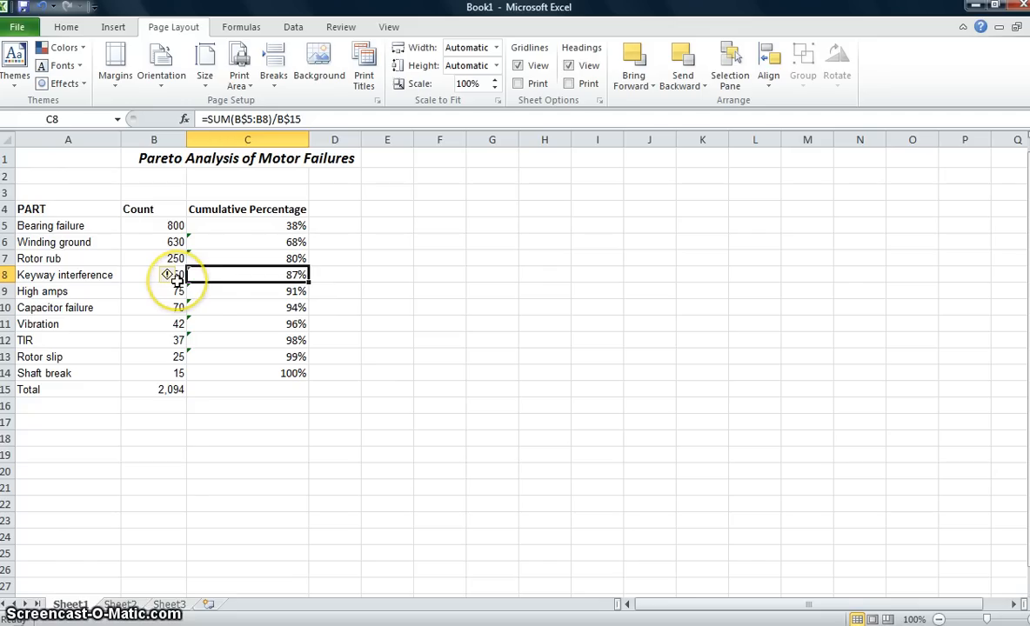
mouse_move(198, 288)
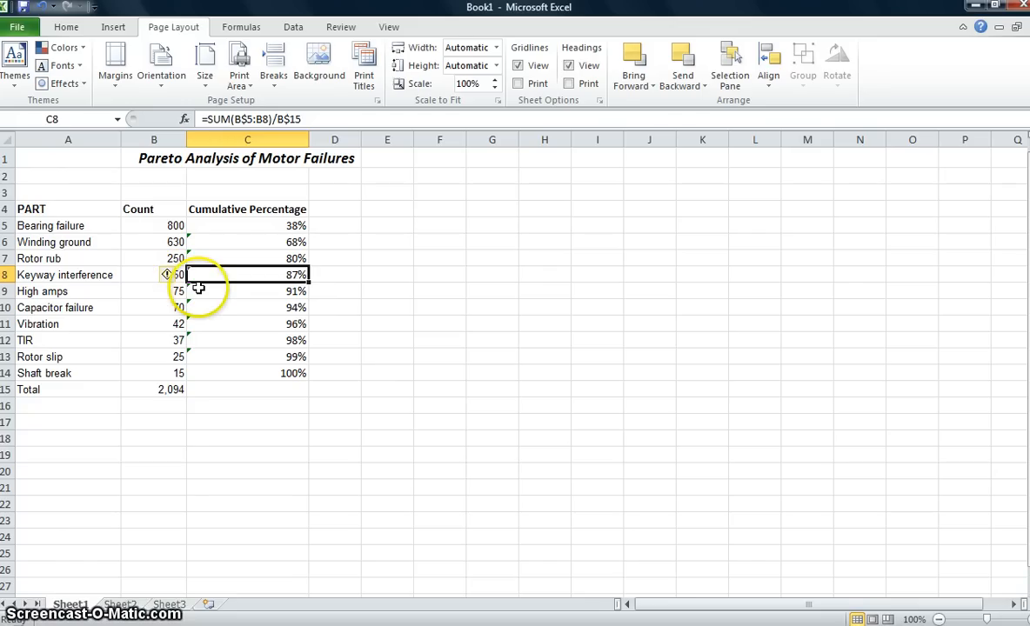
click(247, 307)
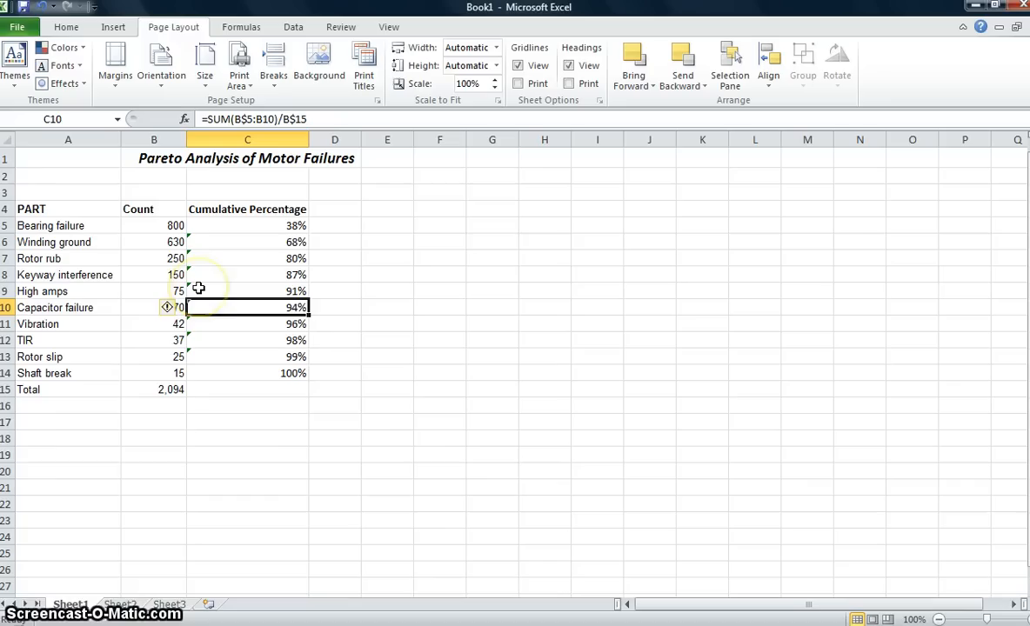
click(248, 339)
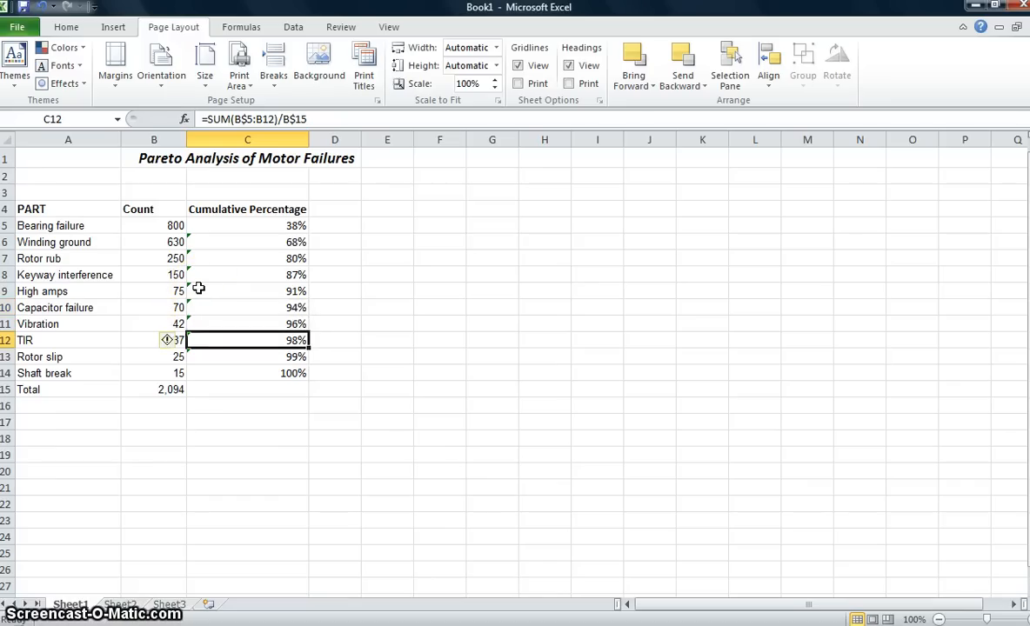
click(247, 406)
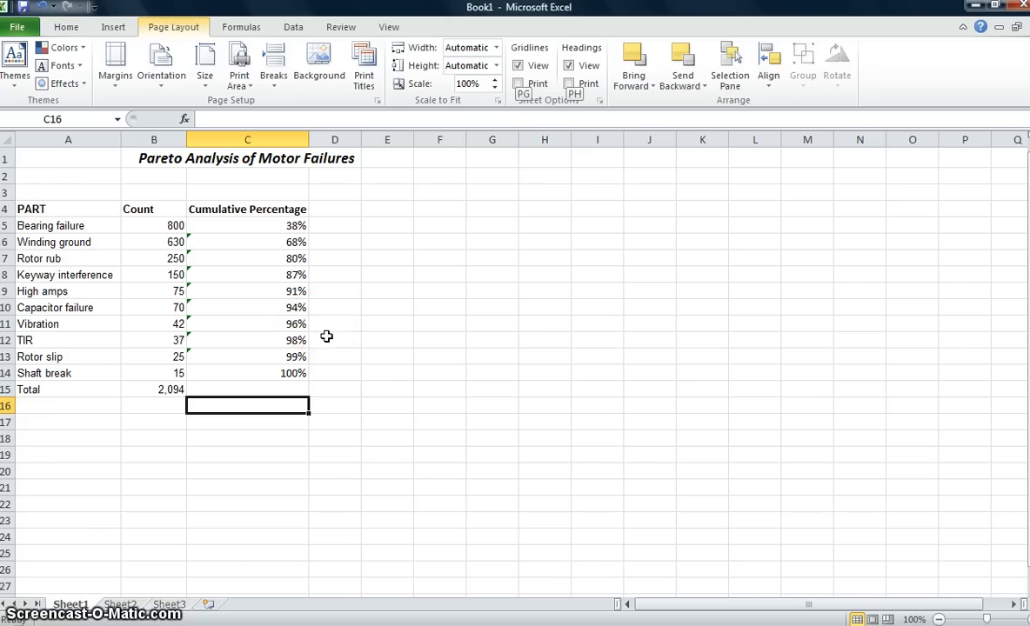
mouse_move(136, 27)
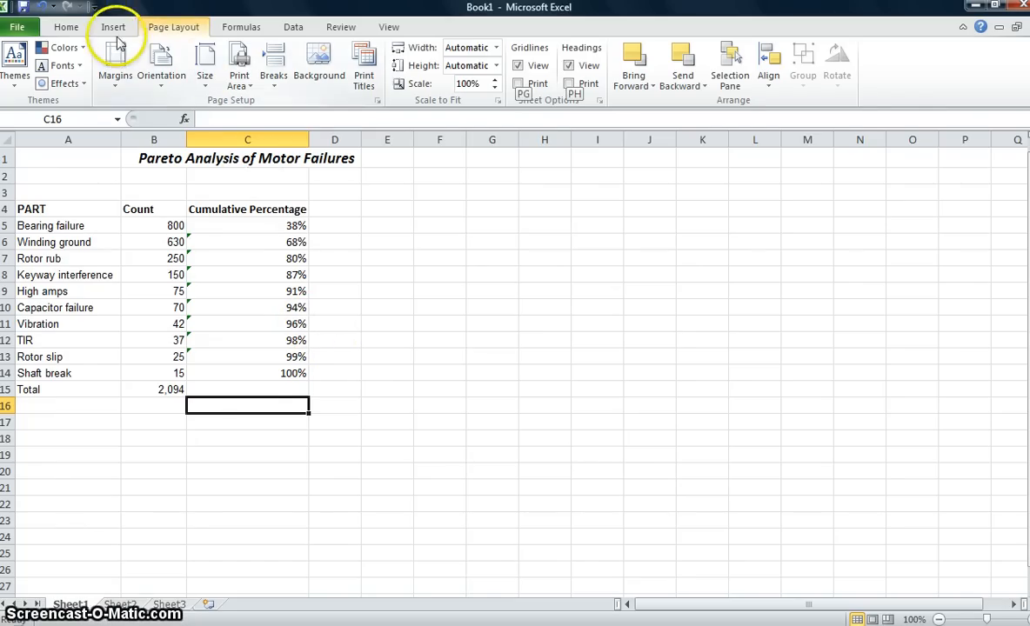
Insert a 2-D clustered column chart from the PART, Count and Cumulative Percentage data.
click(127, 28)
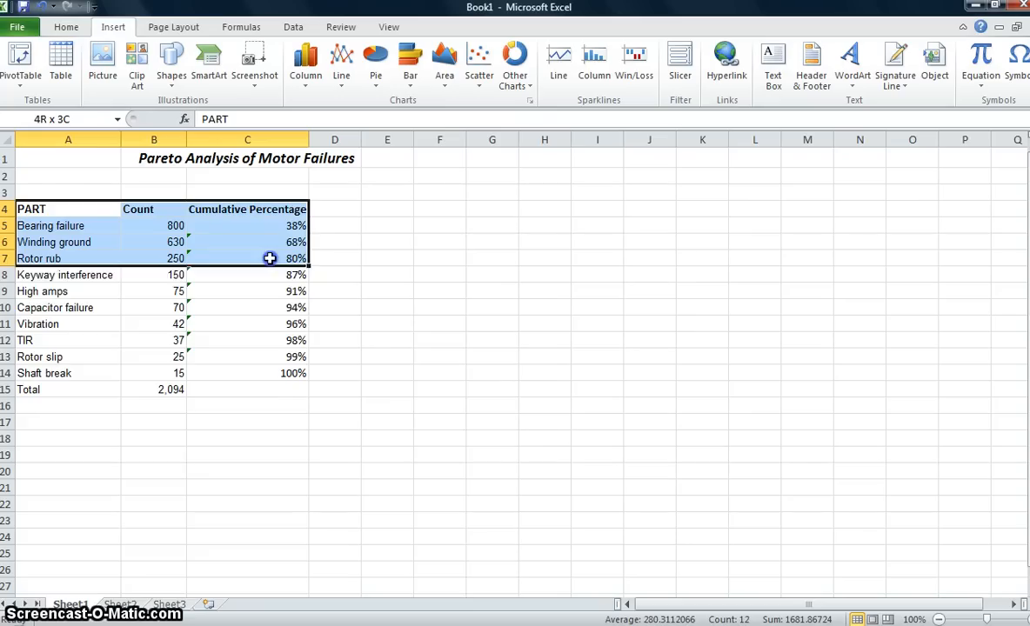
drag(247, 258, 274, 373)
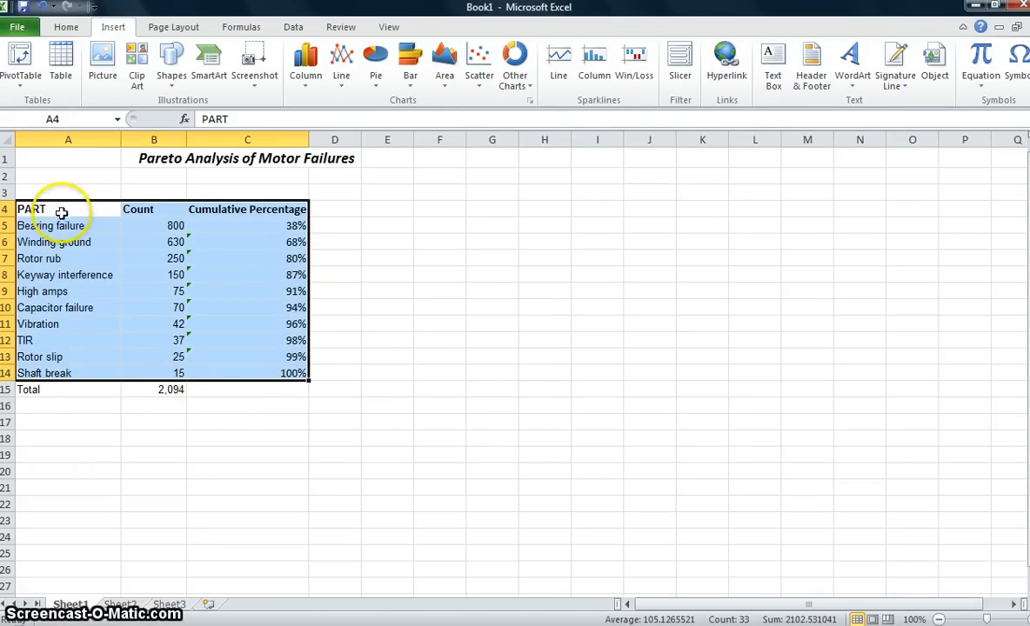
mouse_move(201, 272)
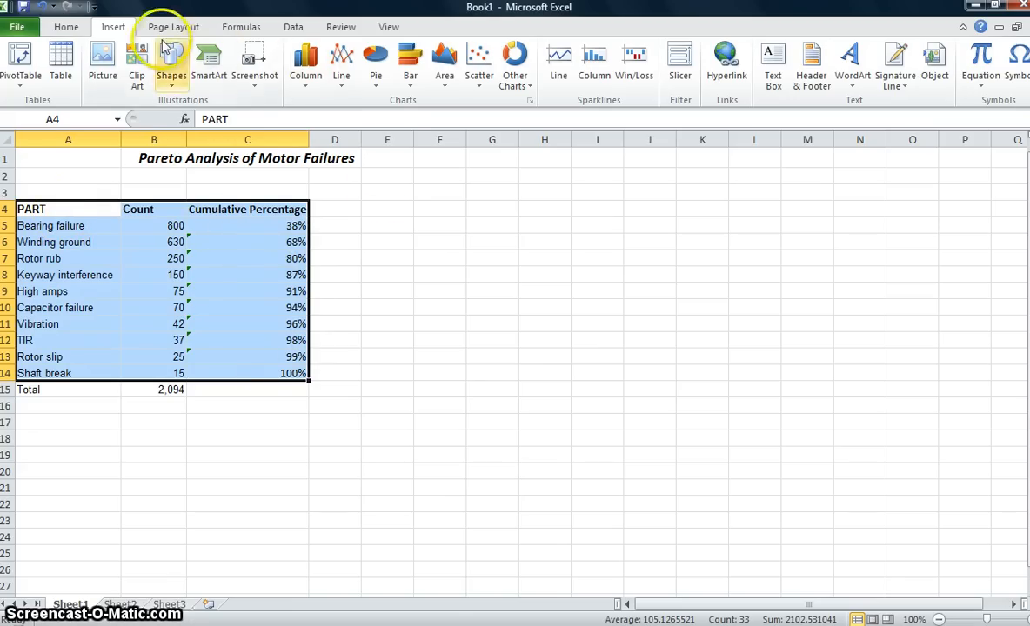
click(305, 65)
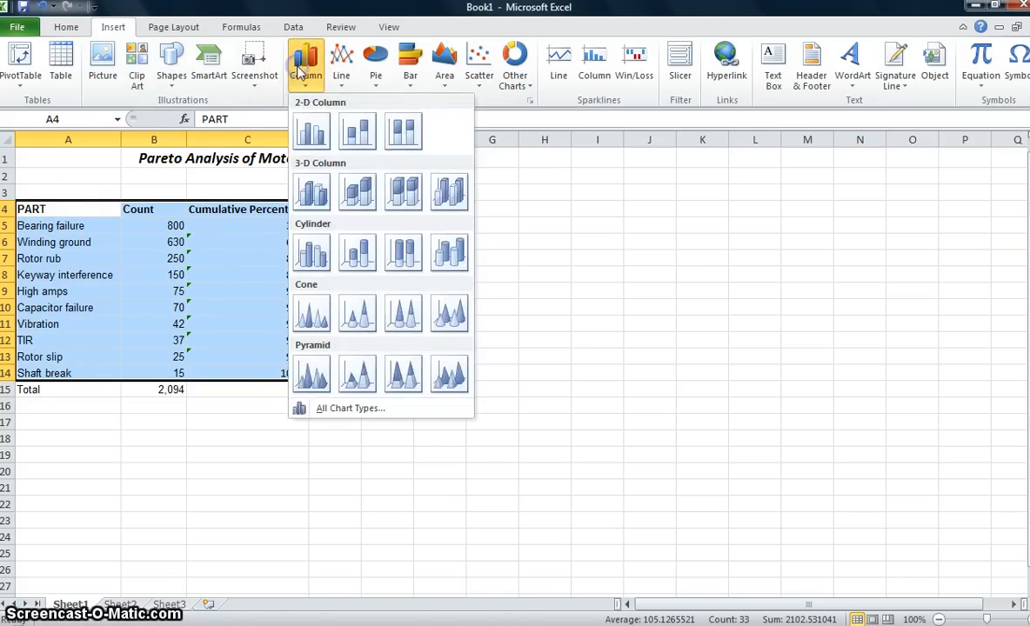
mouse_move(311, 130)
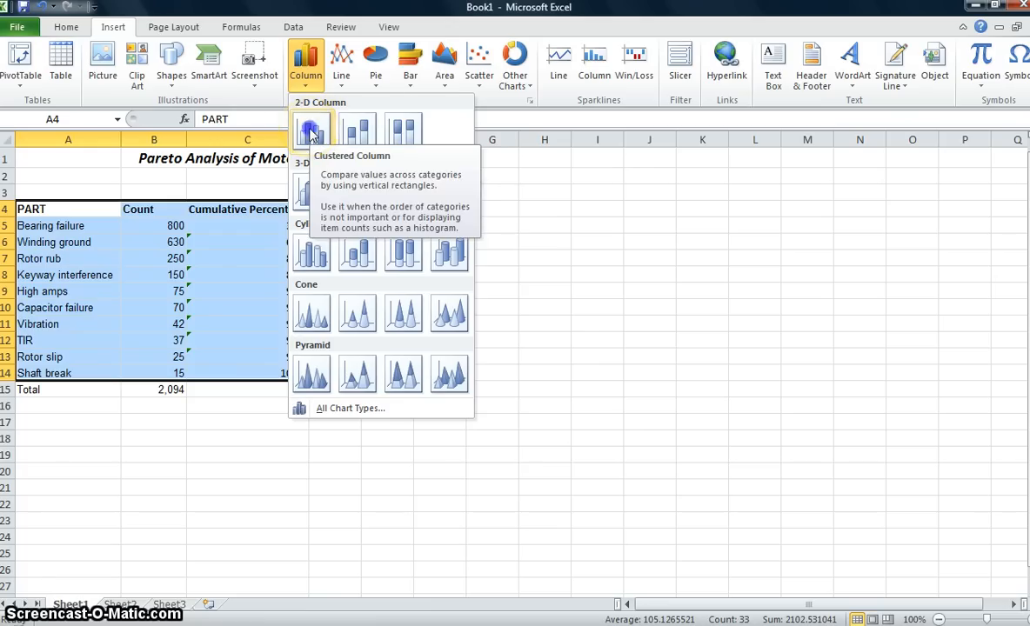
click(311, 130)
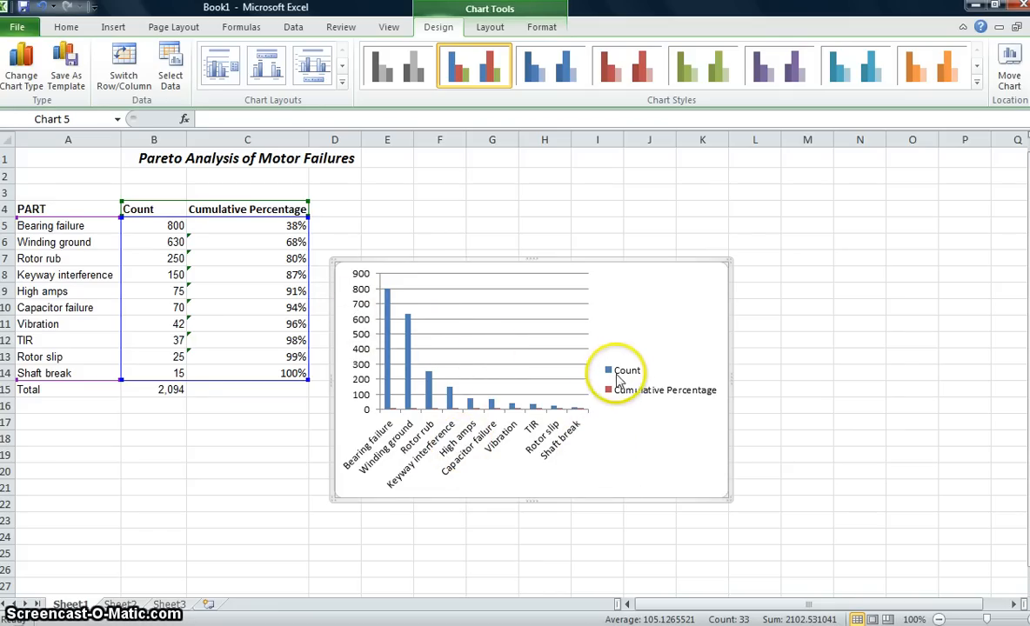
mouse_move(385, 292)
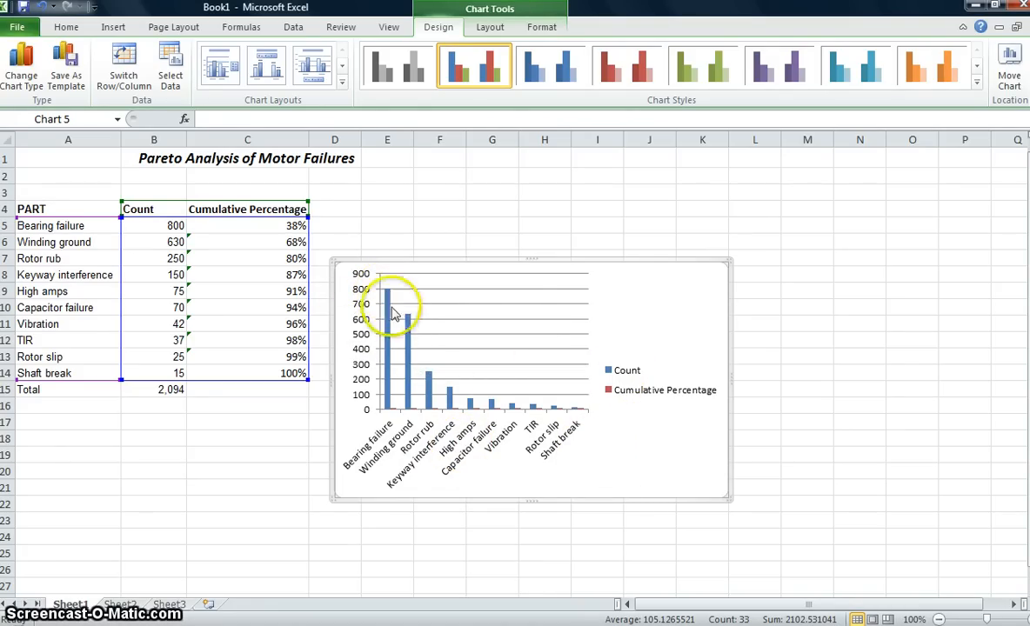
mouse_move(409, 331)
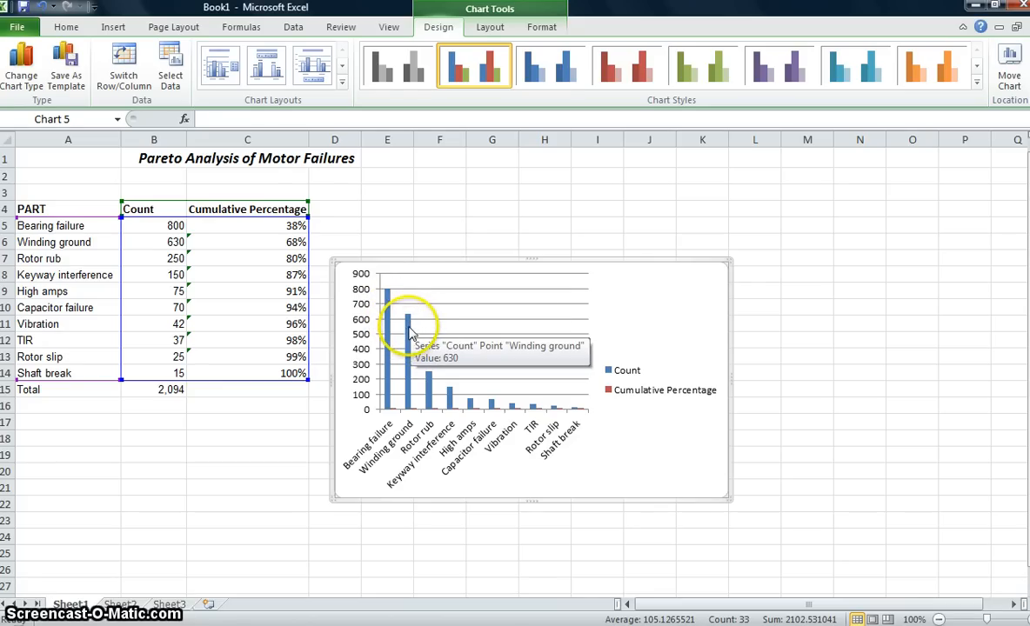
mouse_move(412, 318)
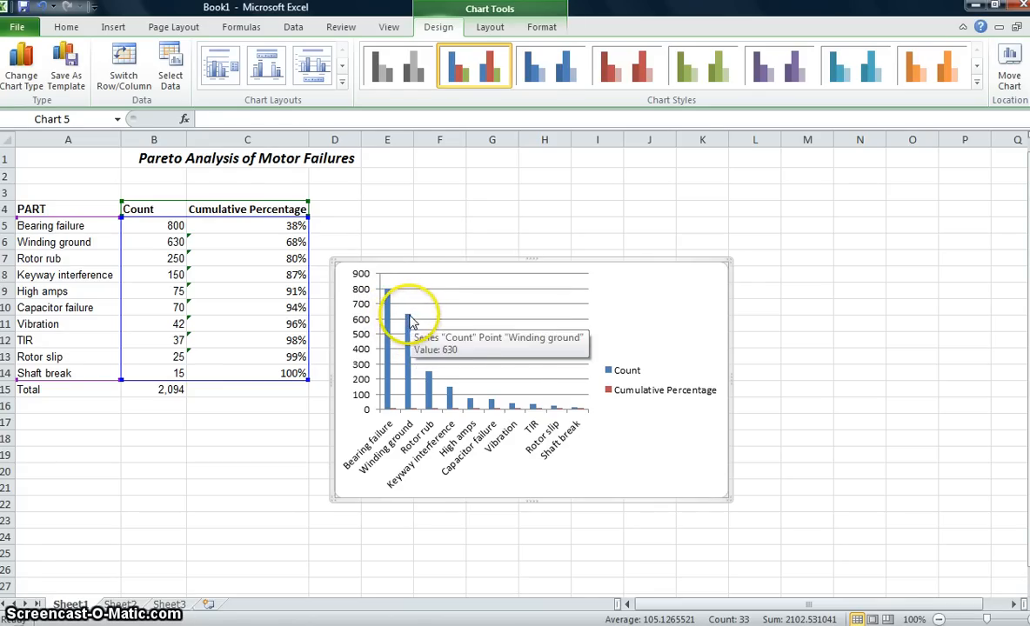
mouse_move(650, 402)
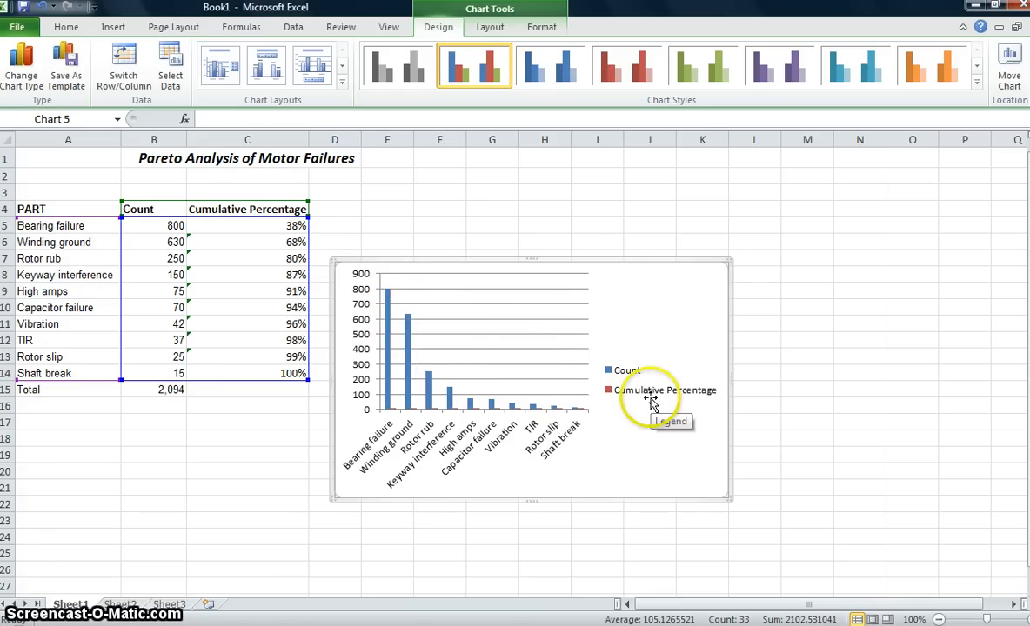
mouse_move(395, 402)
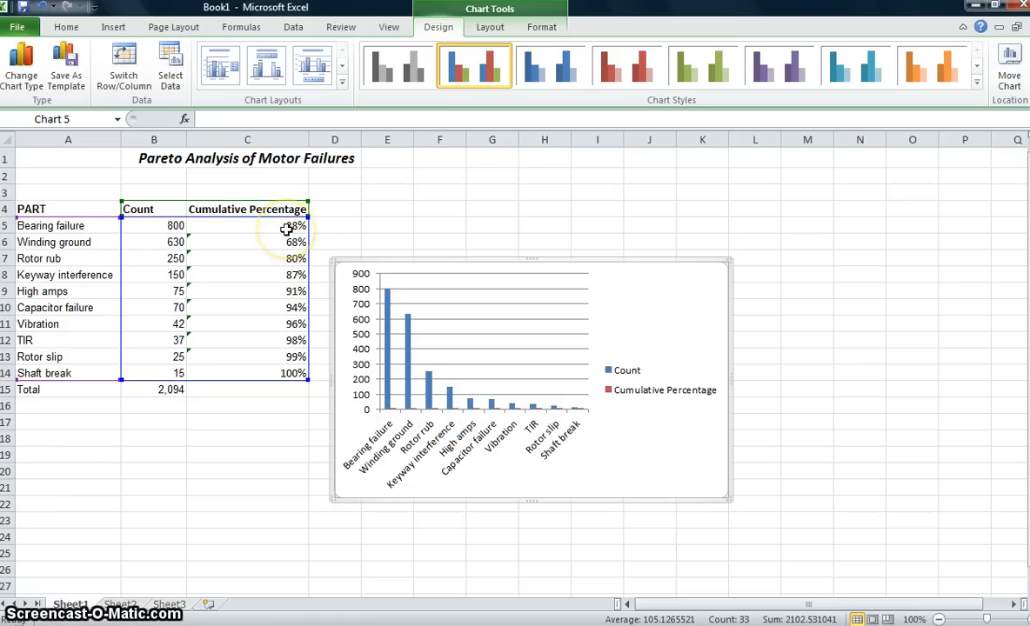
mouse_move(417, 322)
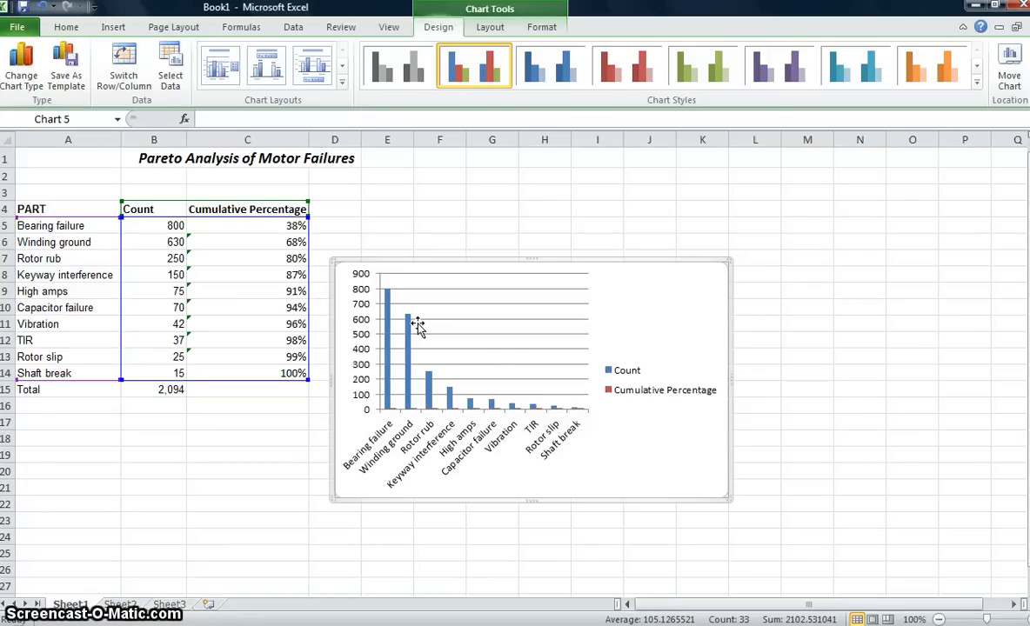
Change the Cumulative Percentage series chart type to Line.
click(173, 27)
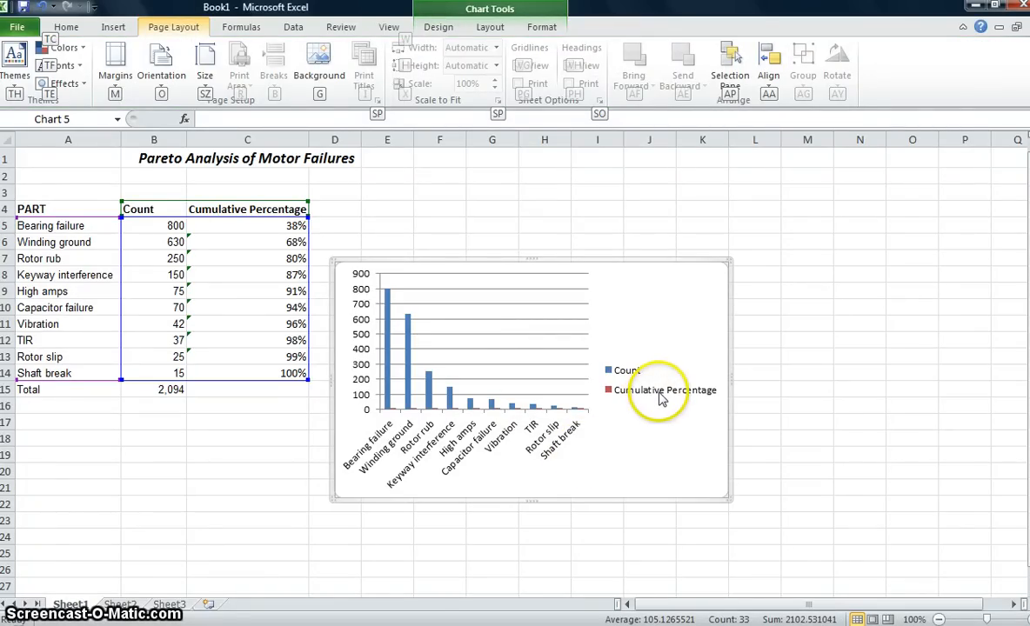
click(667, 389)
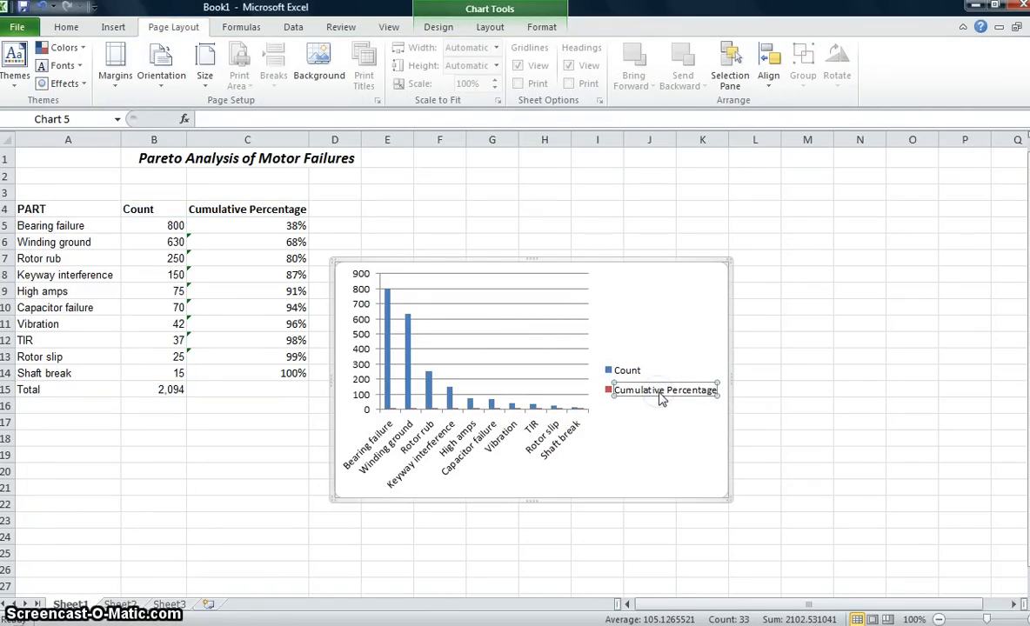
right_click(663, 390)
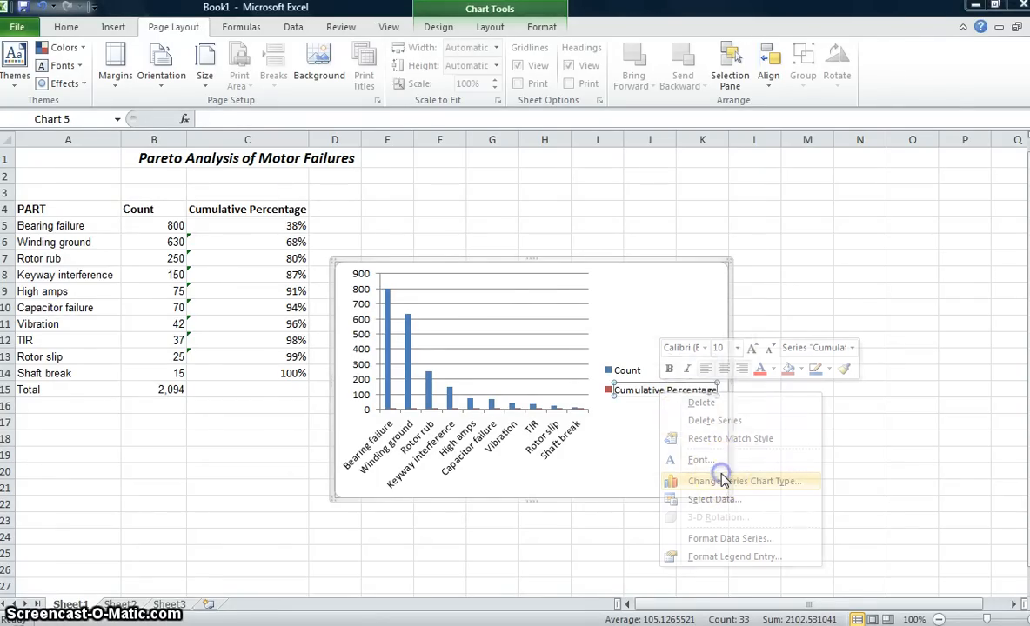
click(744, 481)
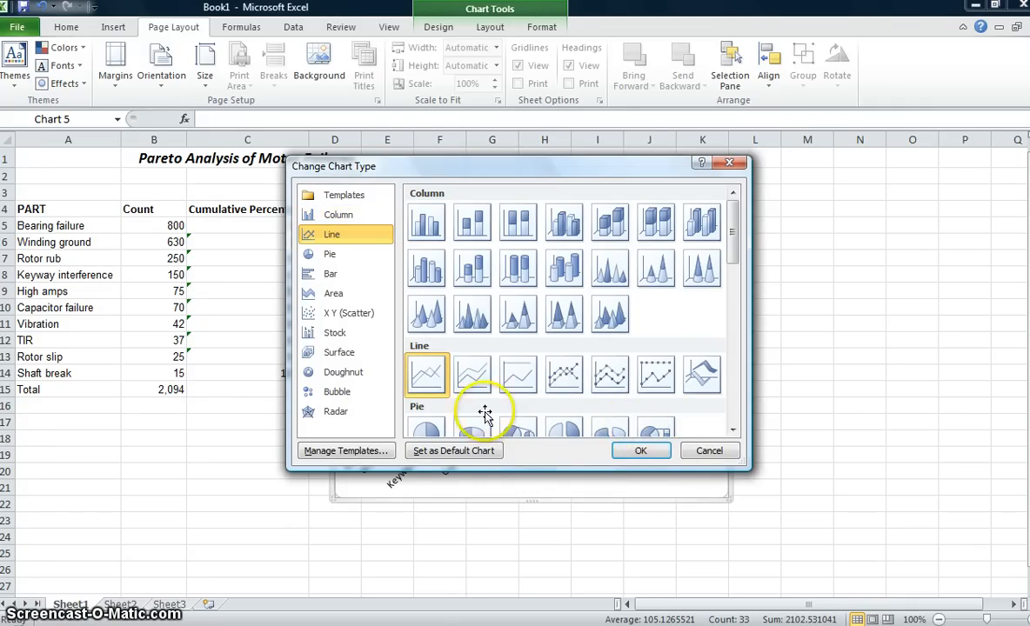
click(641, 451)
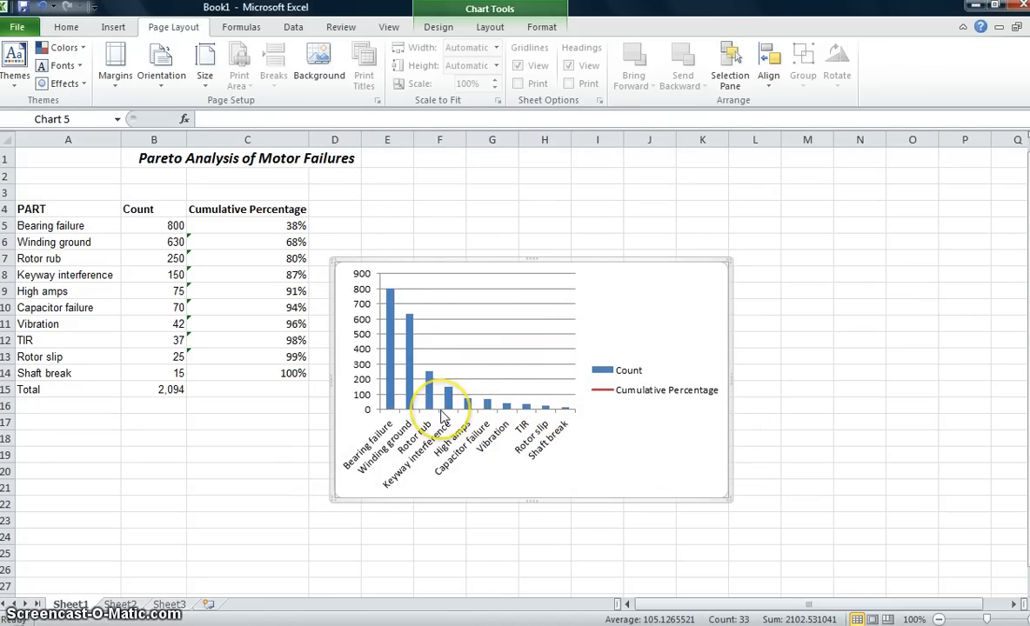
mouse_move(439, 417)
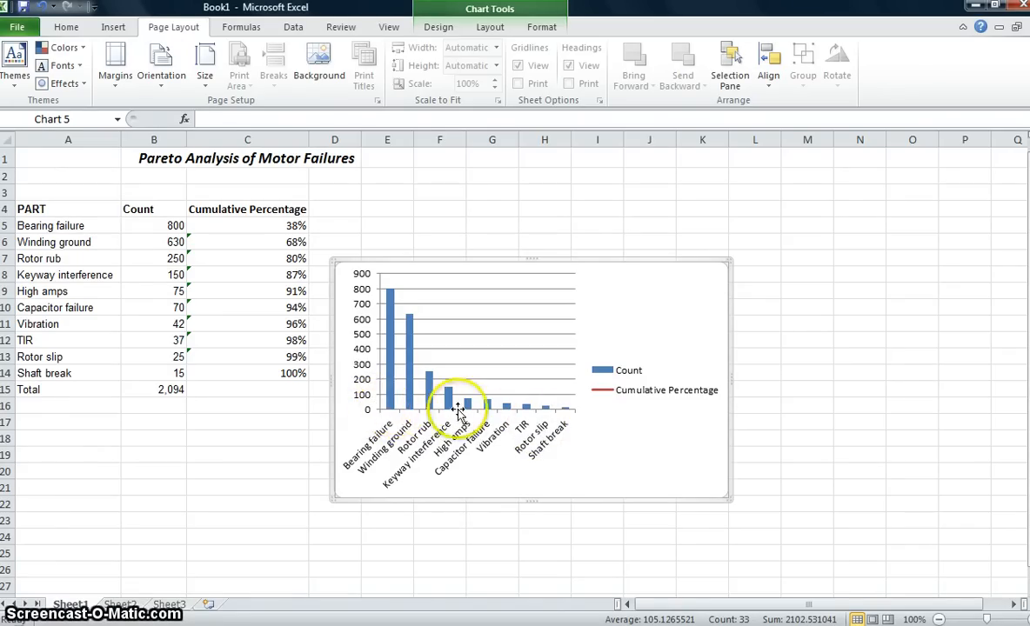
mouse_move(630, 402)
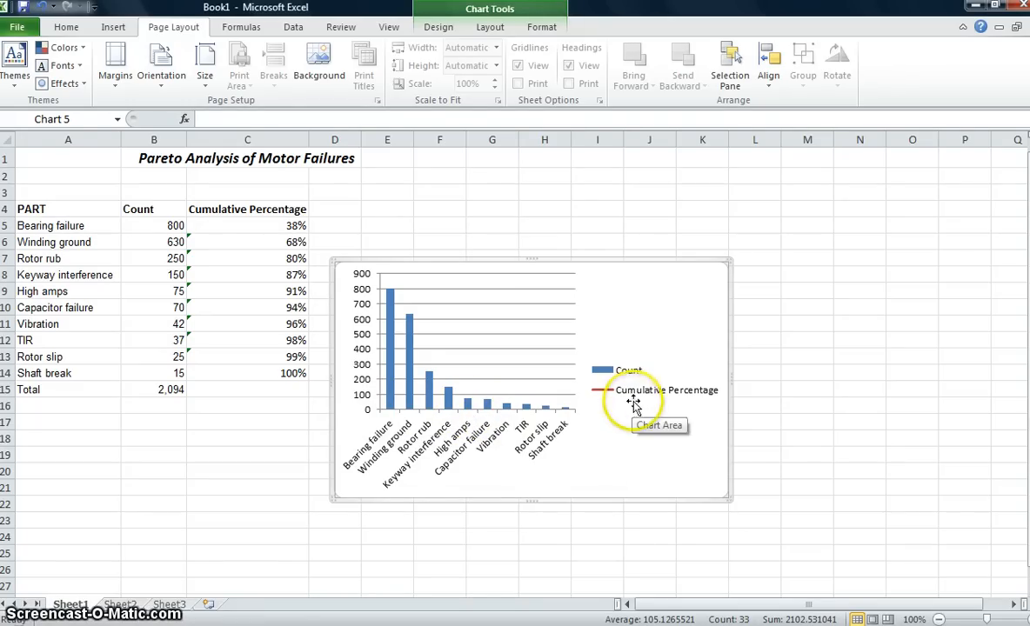
mouse_move(648, 398)
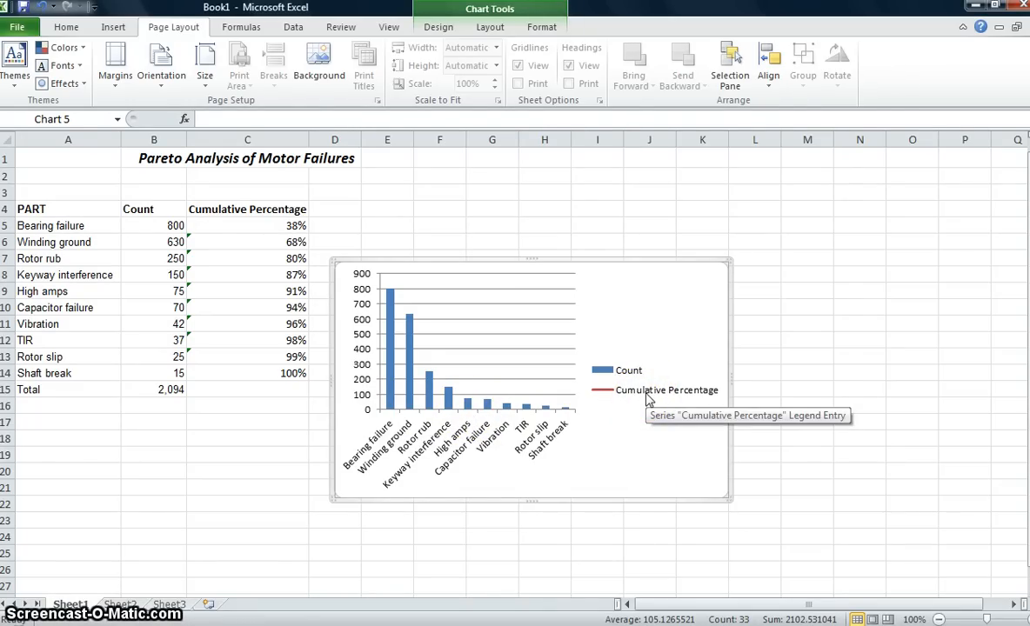
Put the Cumulative Percentage series on the Secondary Axis in Format Data Series.
click(668, 390)
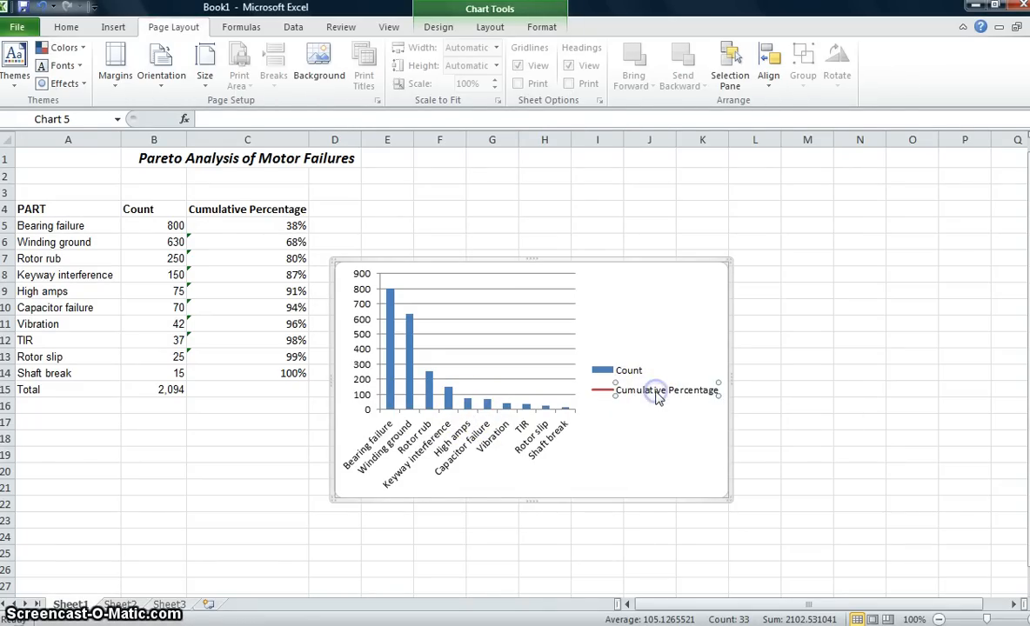
right_click(658, 391)
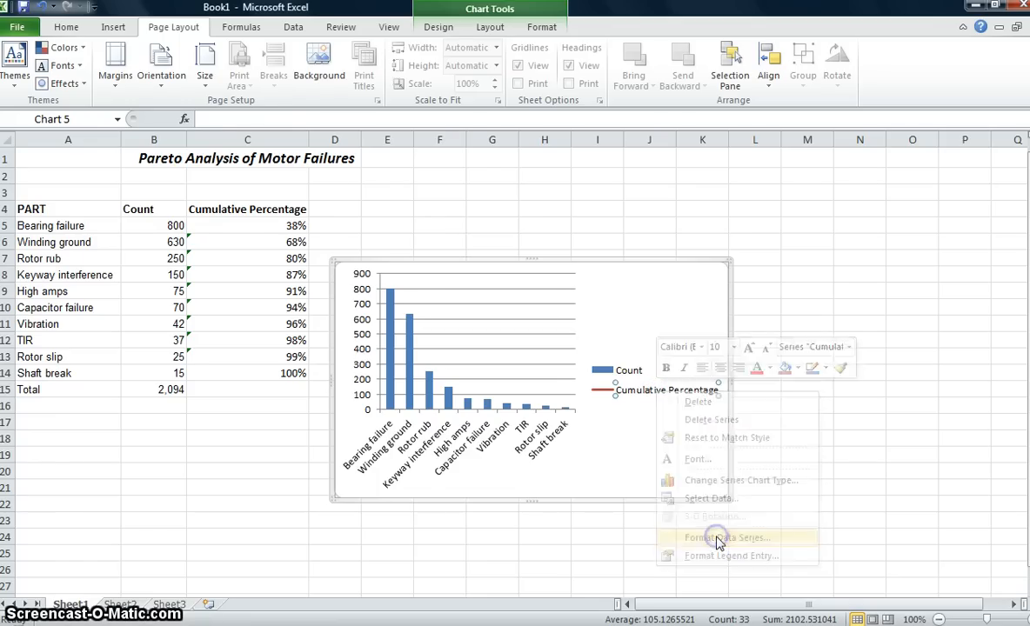
click(728, 537)
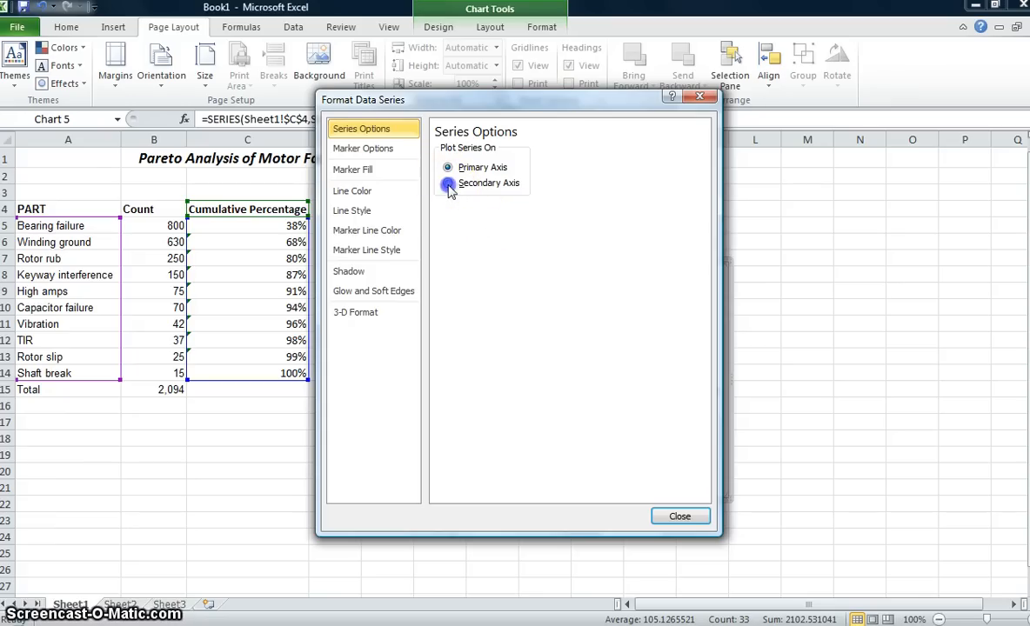
click(445, 183)
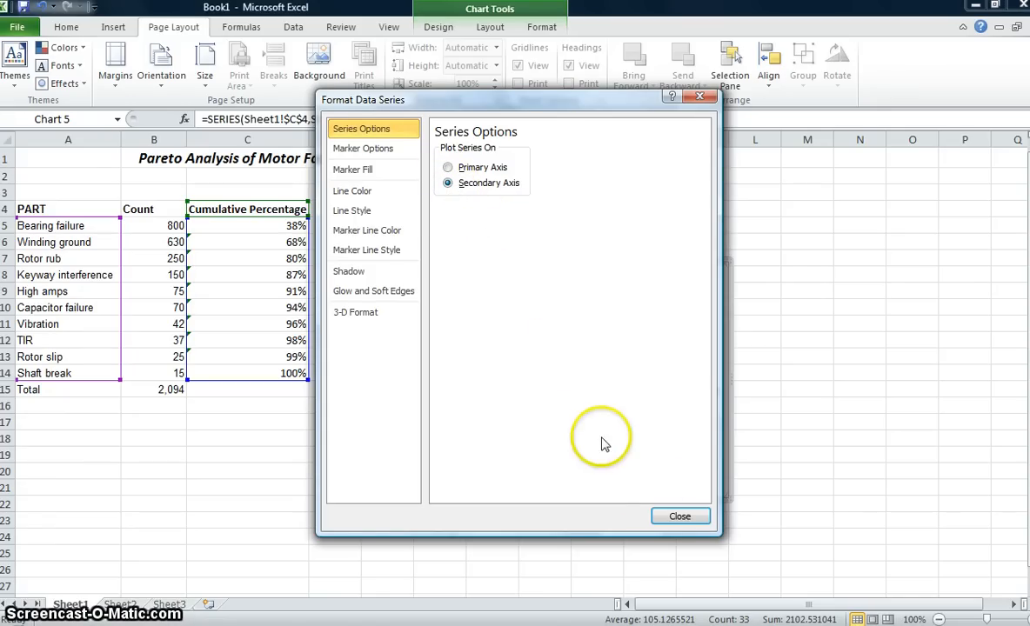
click(679, 516)
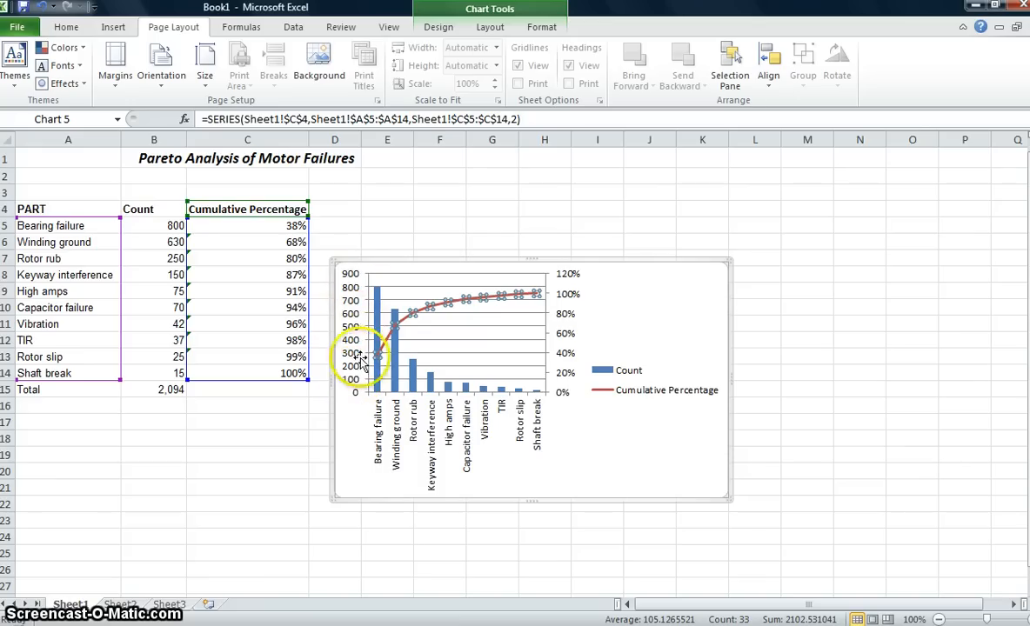
mouse_move(383, 348)
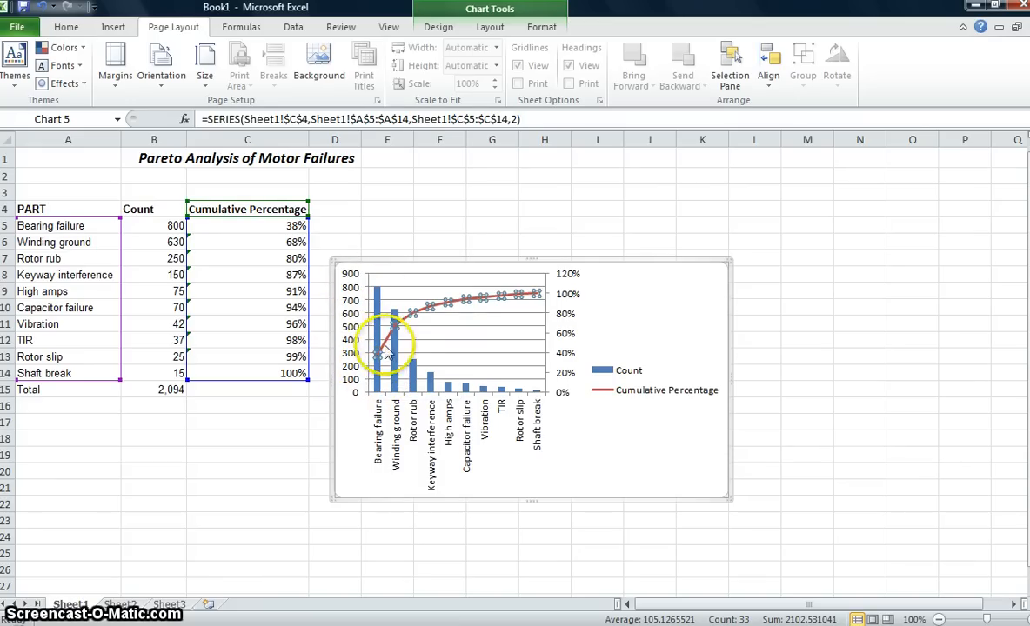
mouse_move(509, 359)
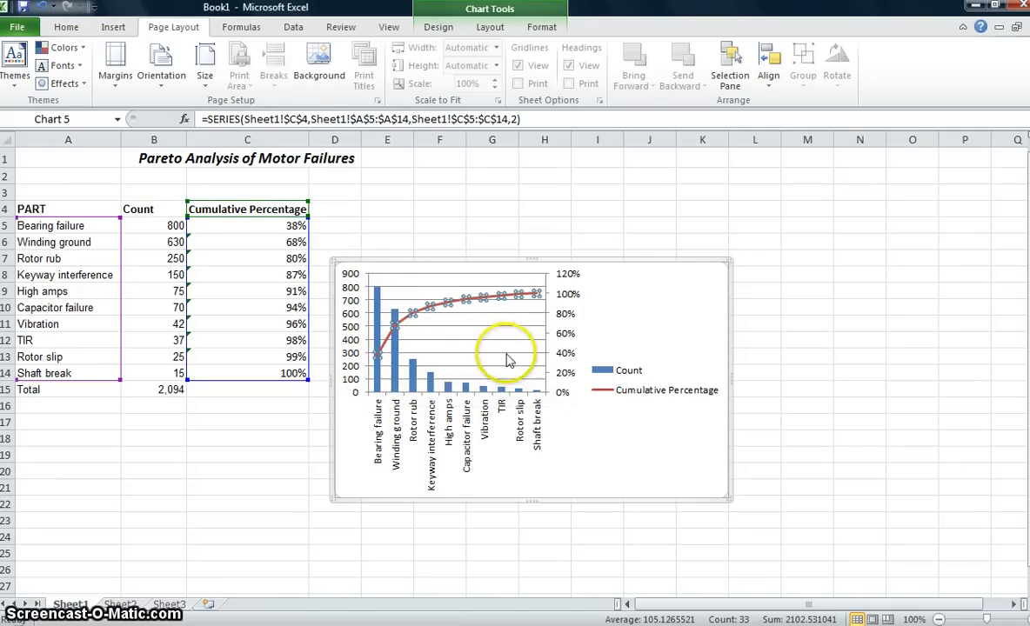
mouse_move(563, 281)
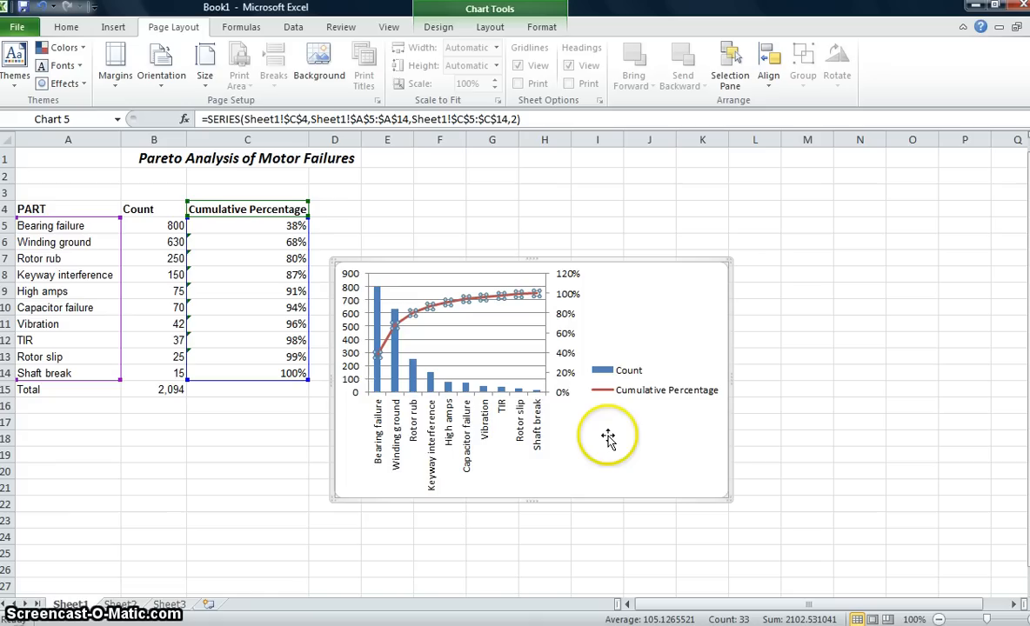
mouse_move(558, 339)
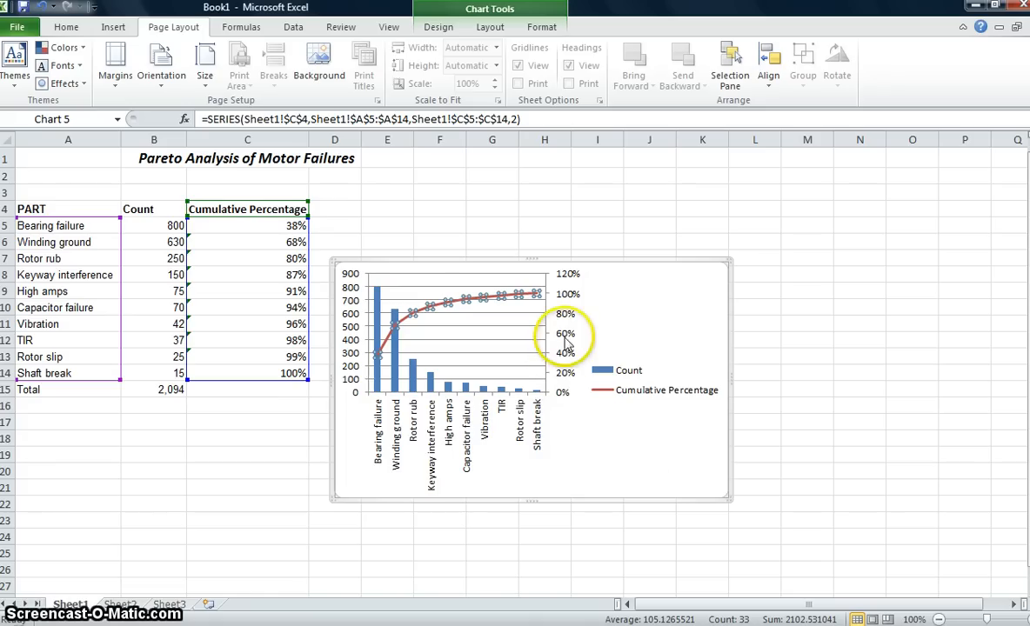
Fix the secondary vertical axis maximum at 1.0 (100%).
right_click(562, 328)
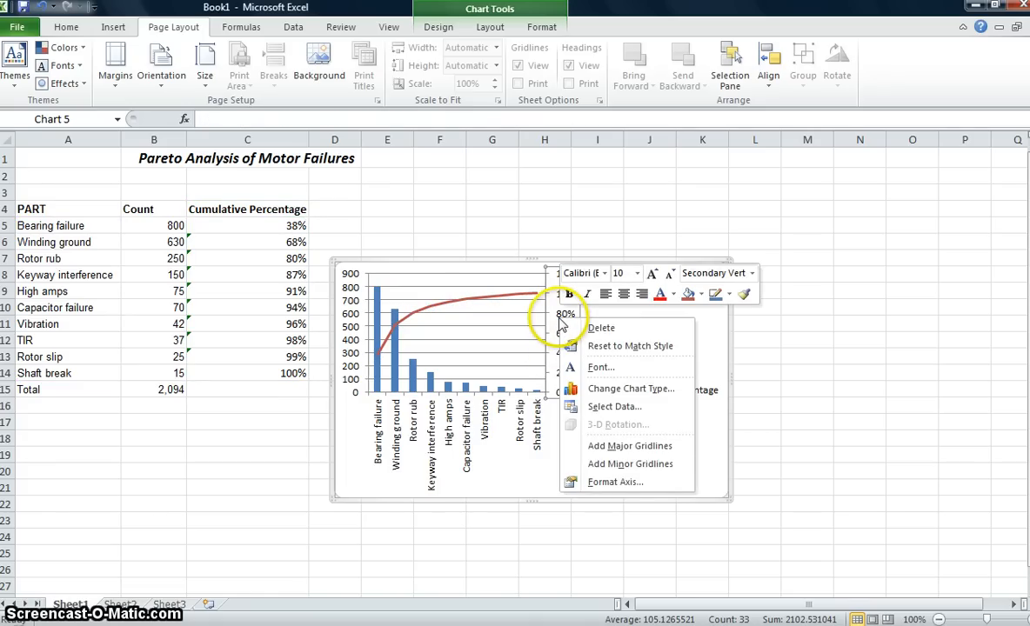
mouse_move(614, 482)
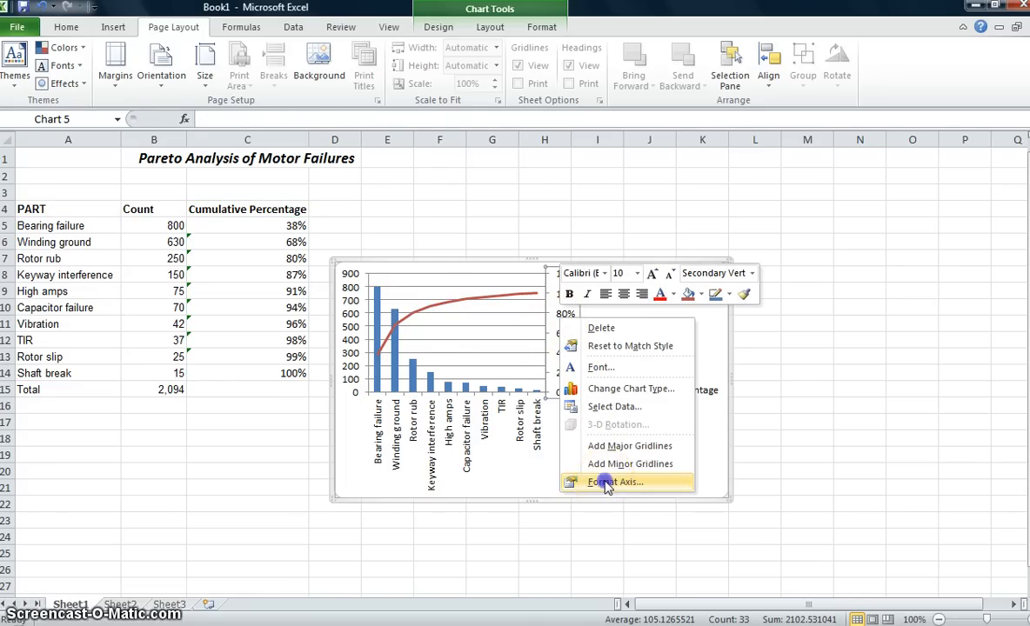
click(616, 482)
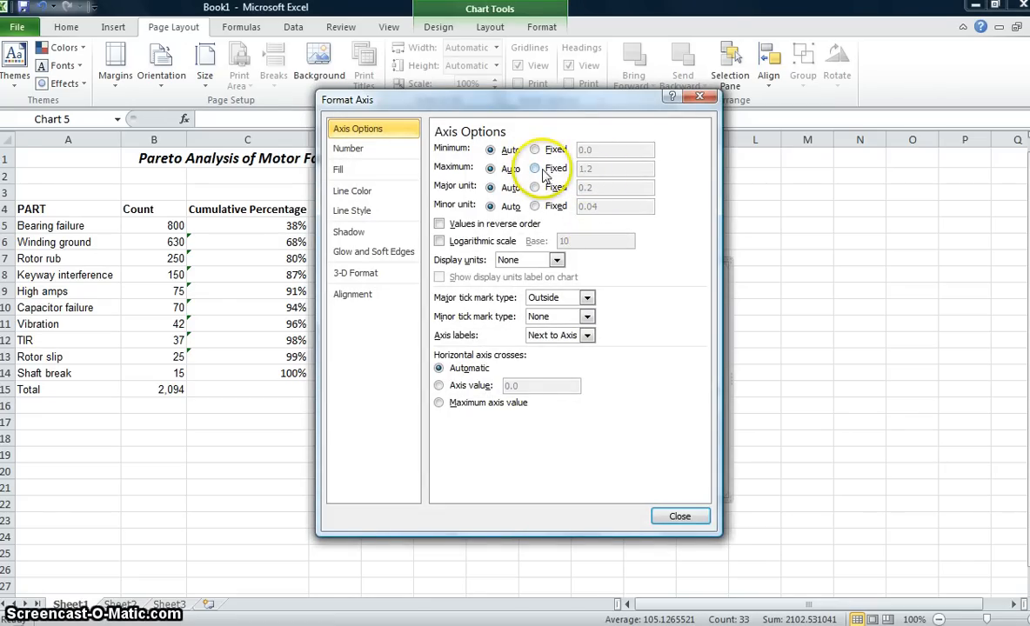
click(534, 168)
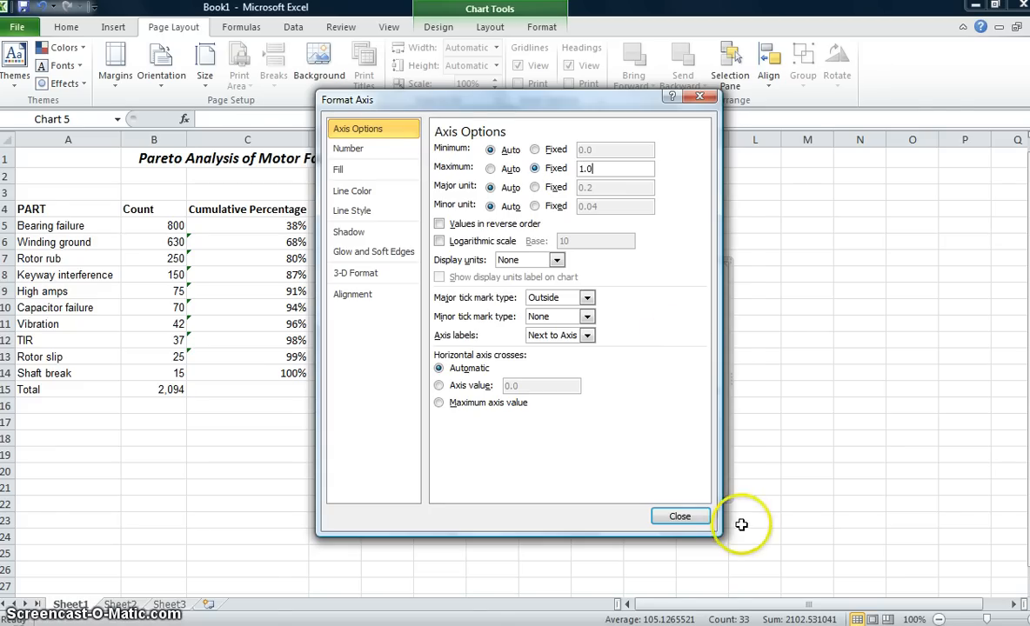
click(679, 516)
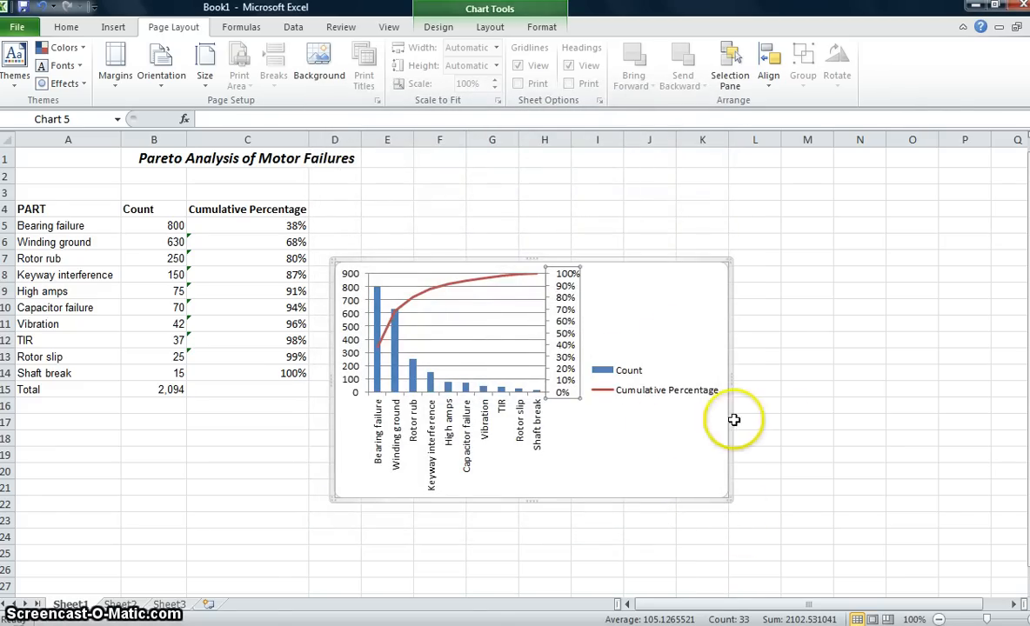
click(807, 422)
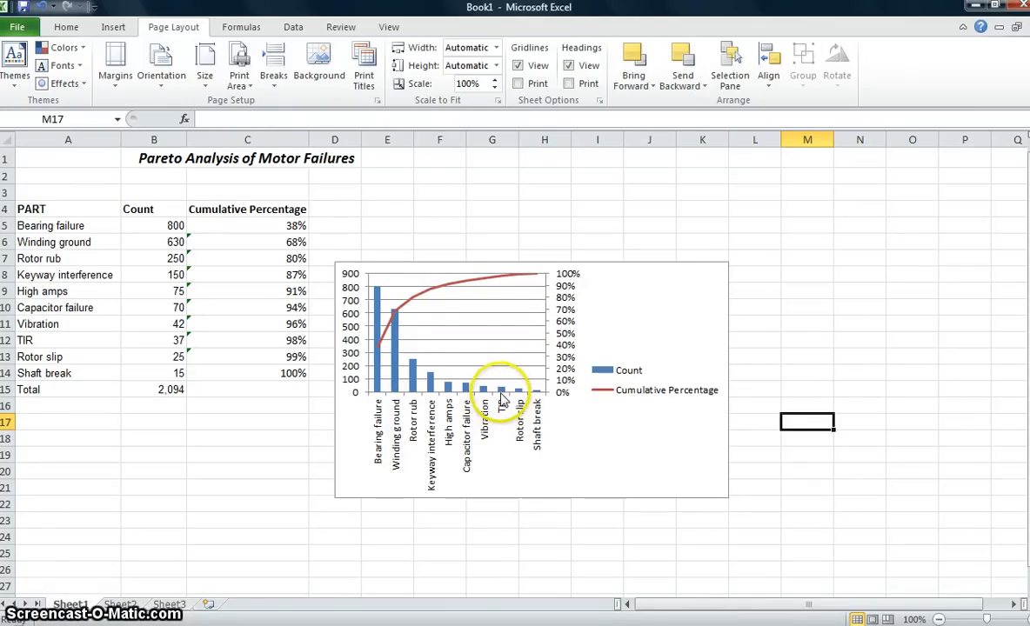
mouse_move(496, 392)
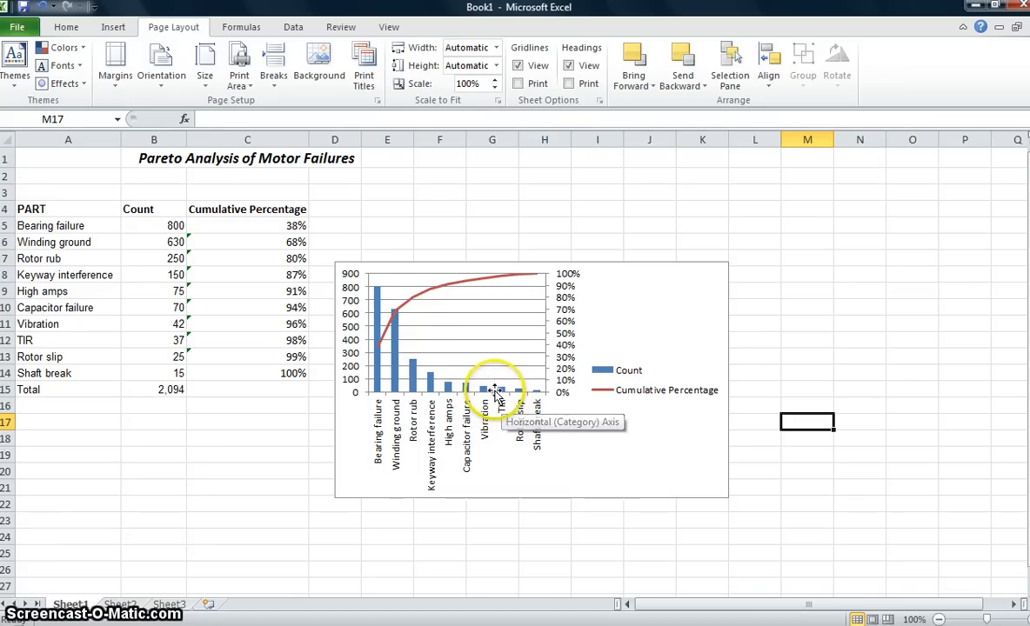
mouse_move(379, 327)
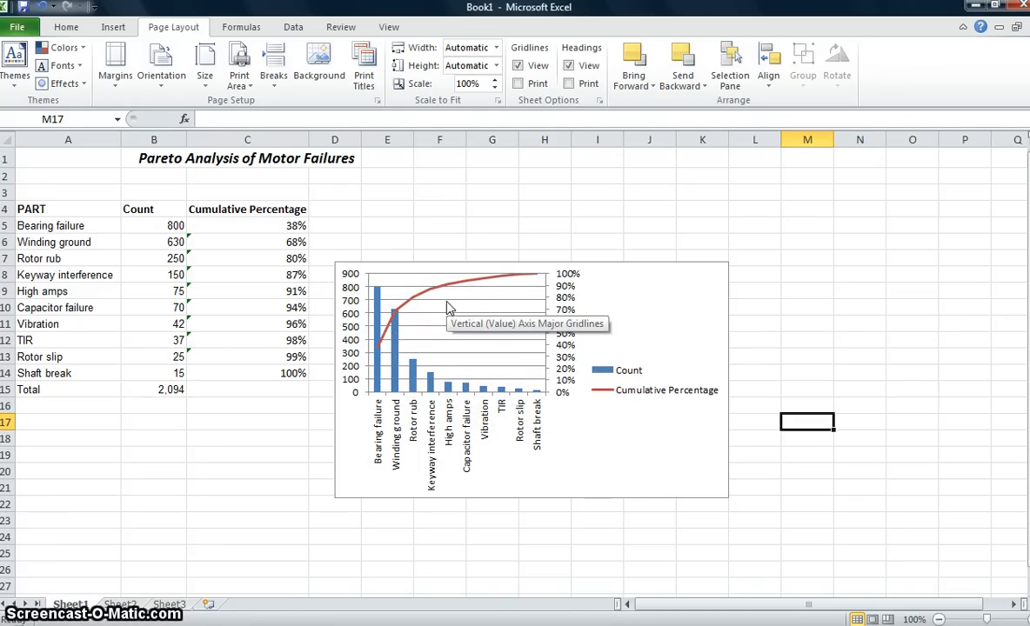
mouse_move(409, 415)
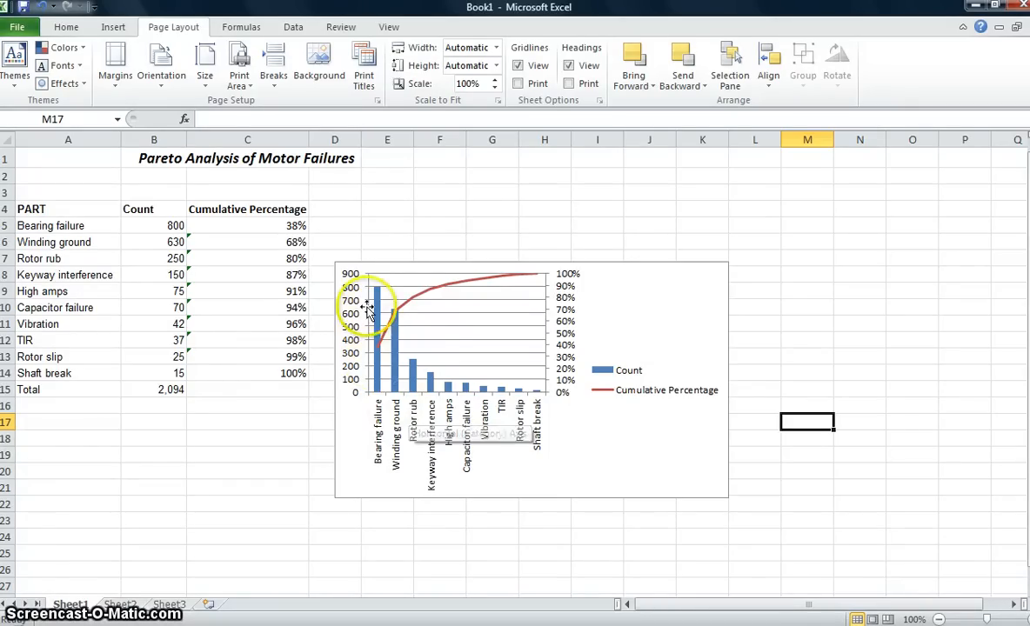
mouse_move(403, 331)
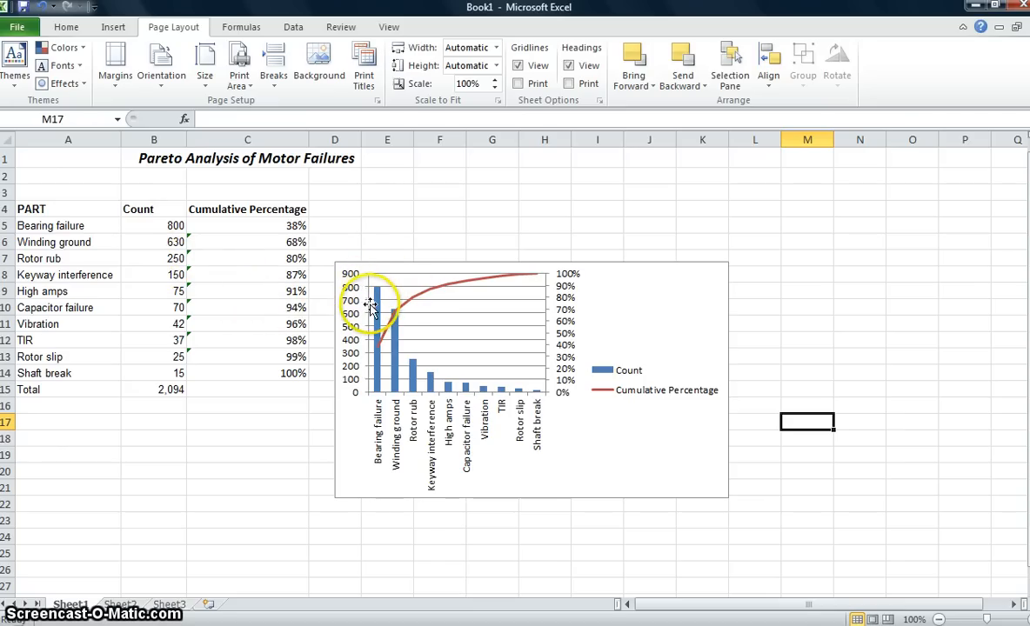
mouse_move(369, 309)
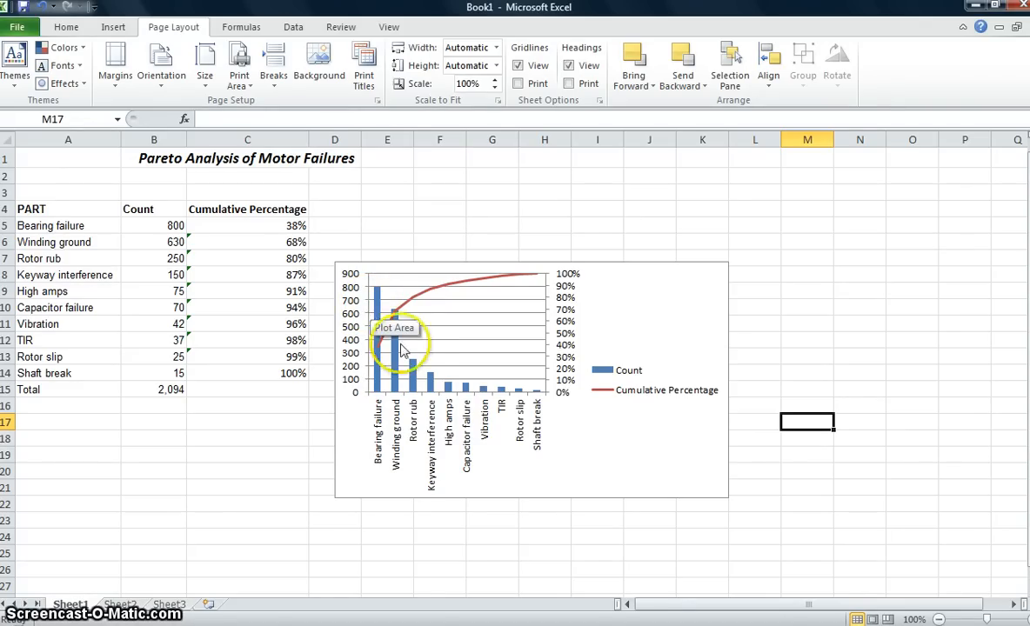
mouse_move(386, 448)
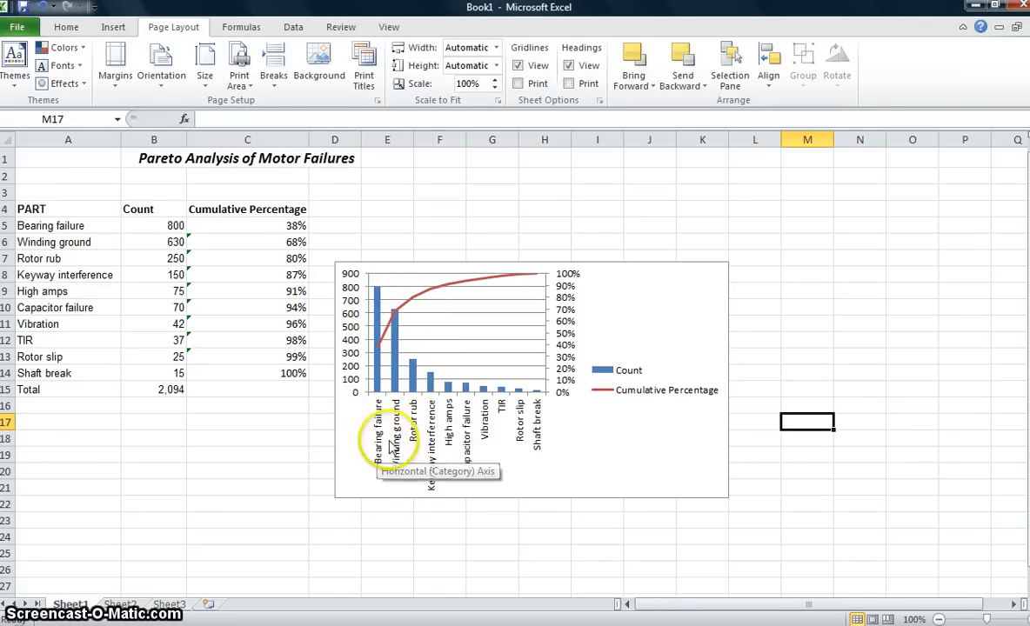
mouse_move(395, 414)
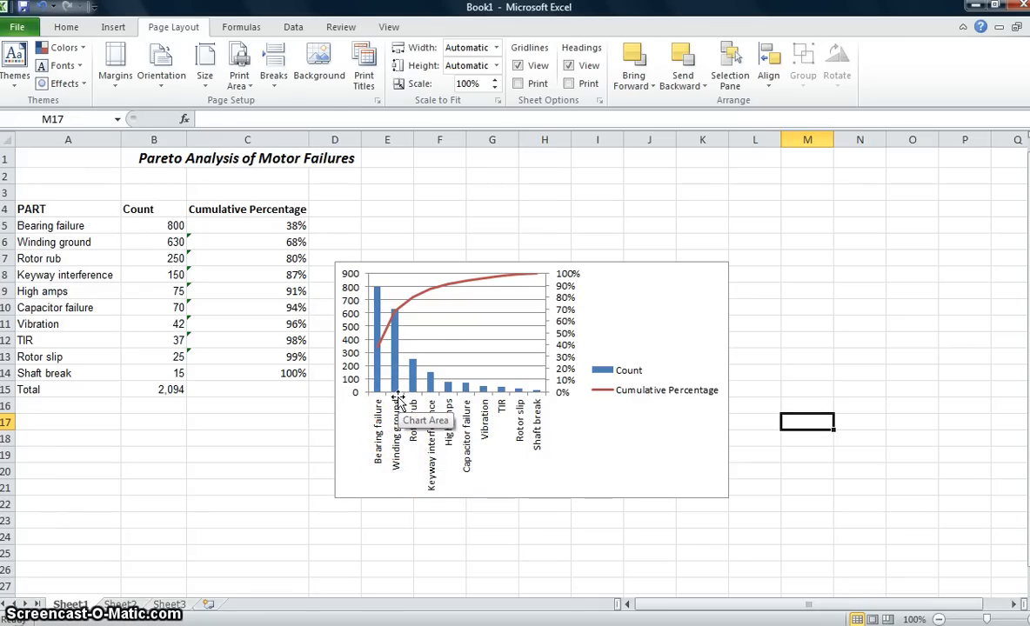